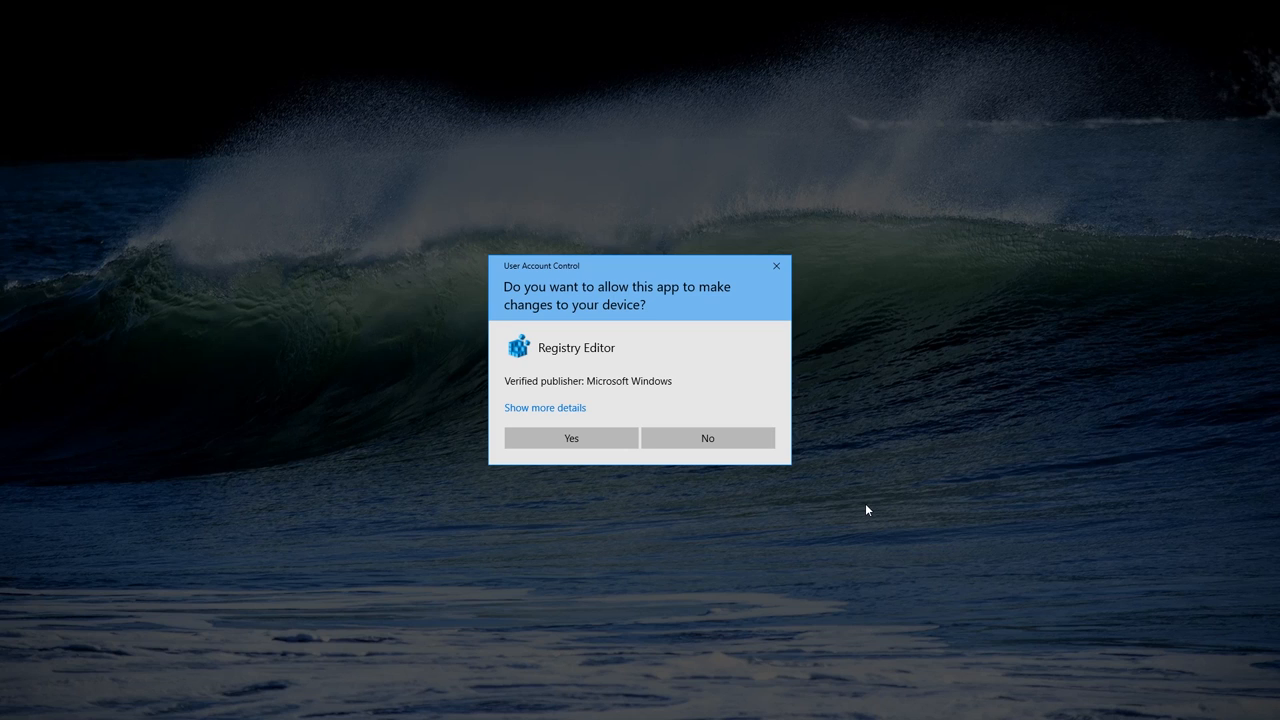
pyautogui.moveTo(792, 238)
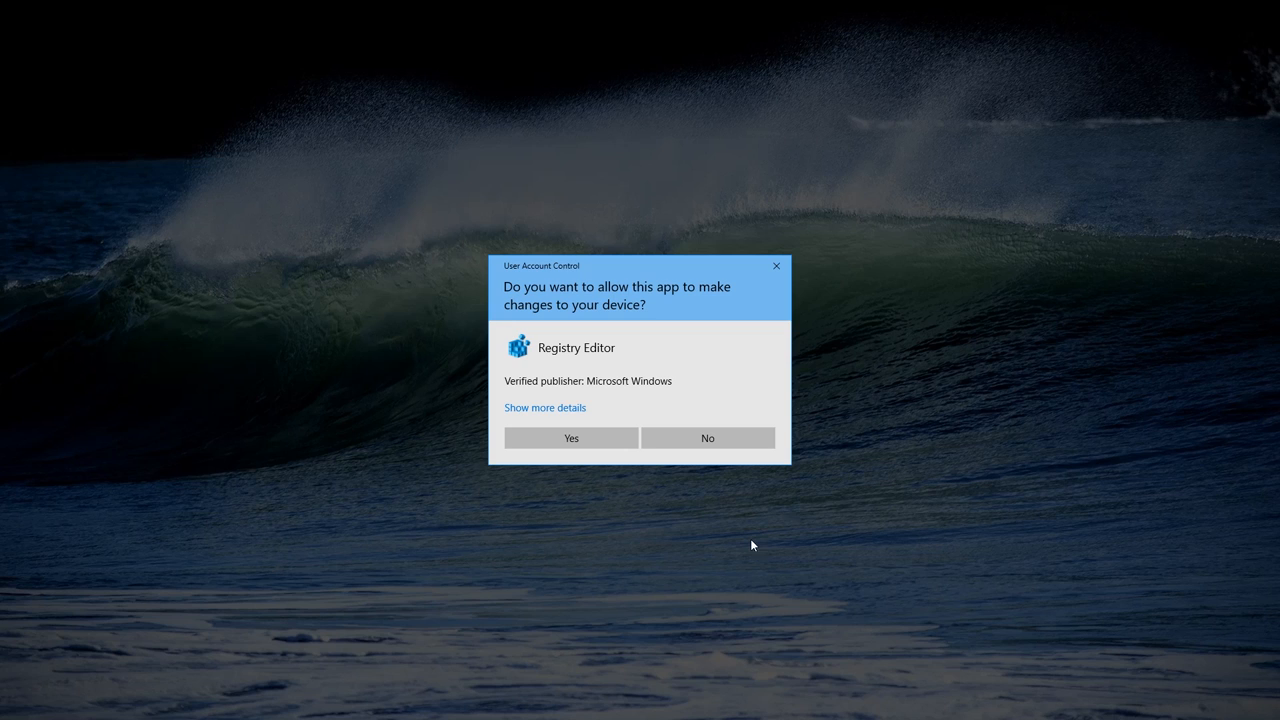
pyautogui.moveTo(424, 412)
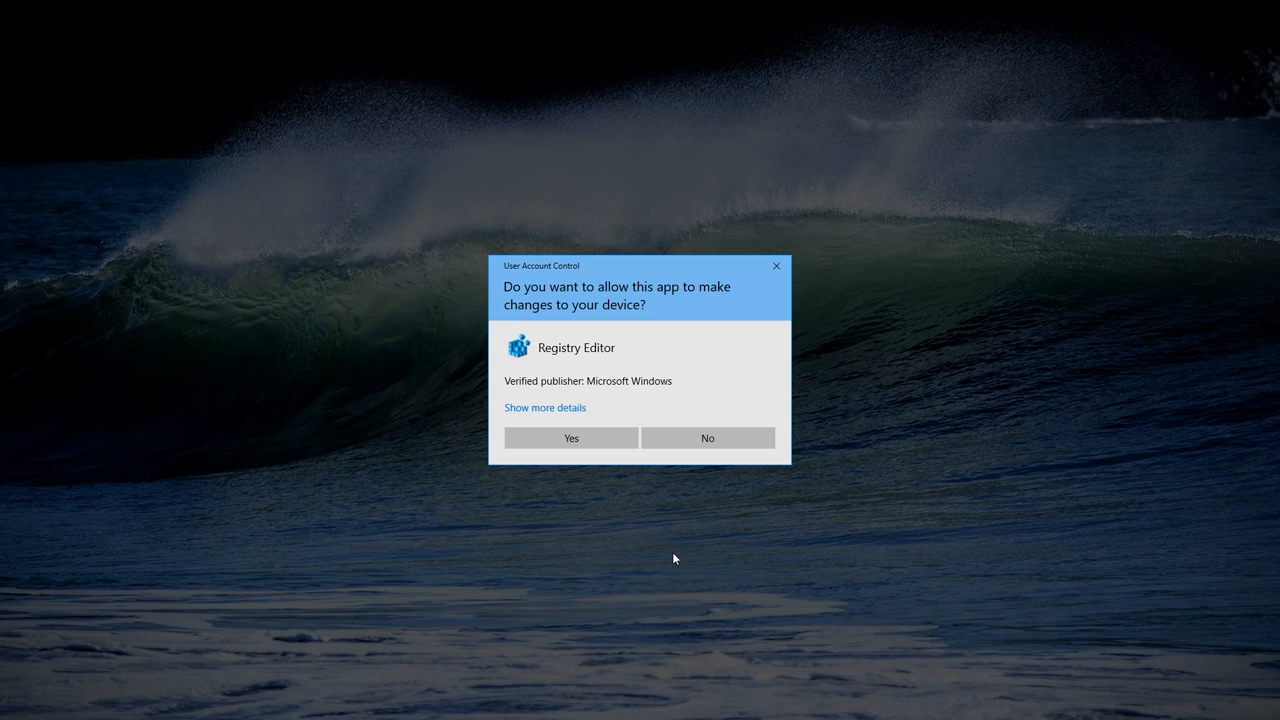
pyautogui.moveTo(776, 266)
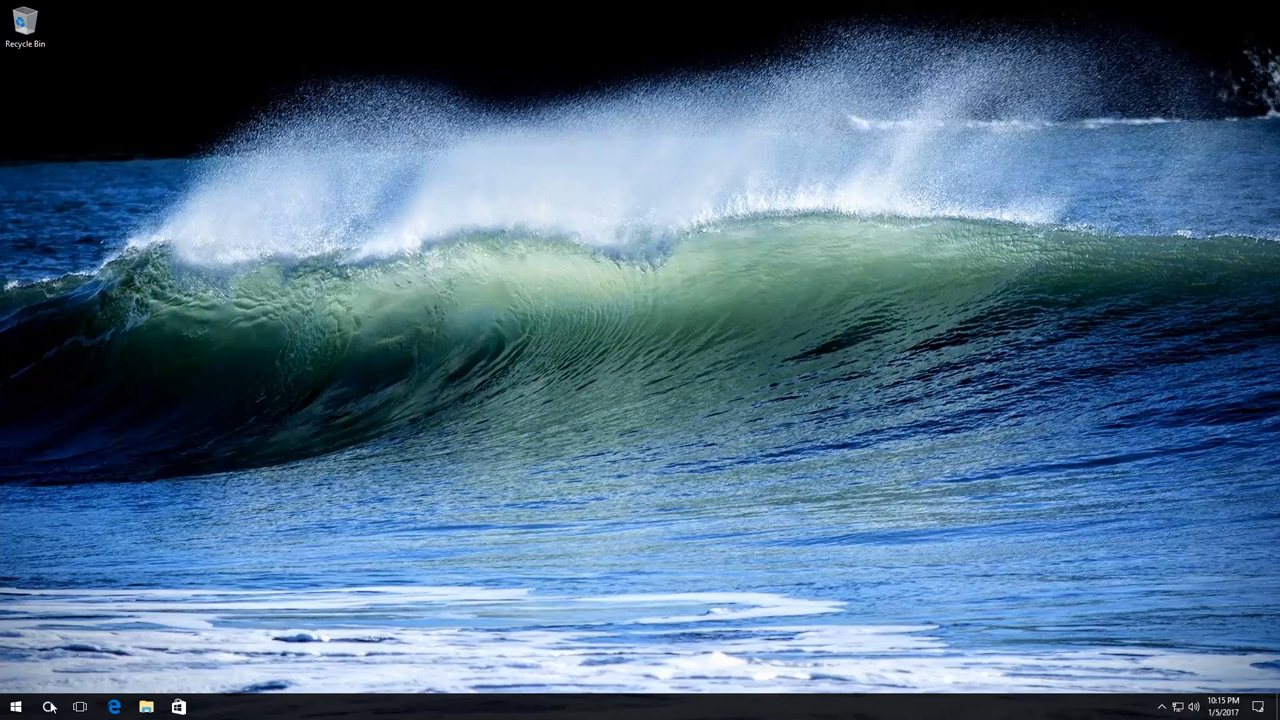
# - Search Windows for 'user' and bring up the Control Panel User Accounts page
pyautogui.click(48, 708)
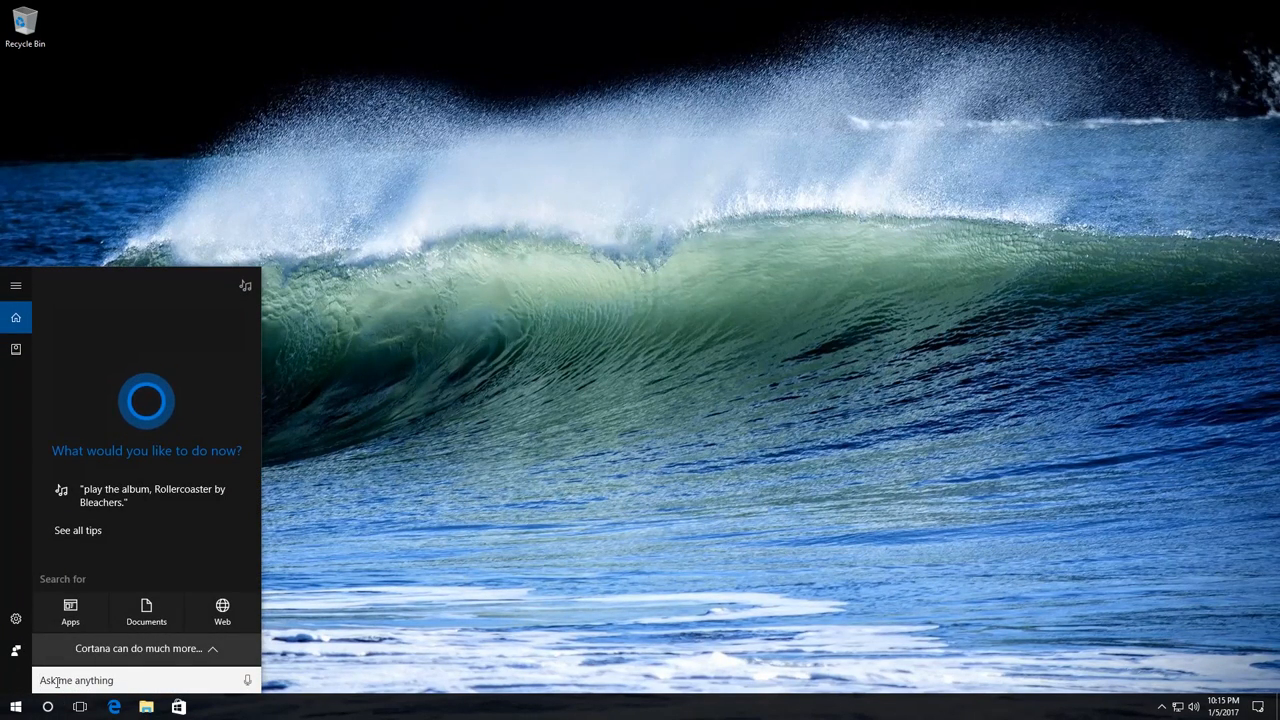
pyautogui.write('user')
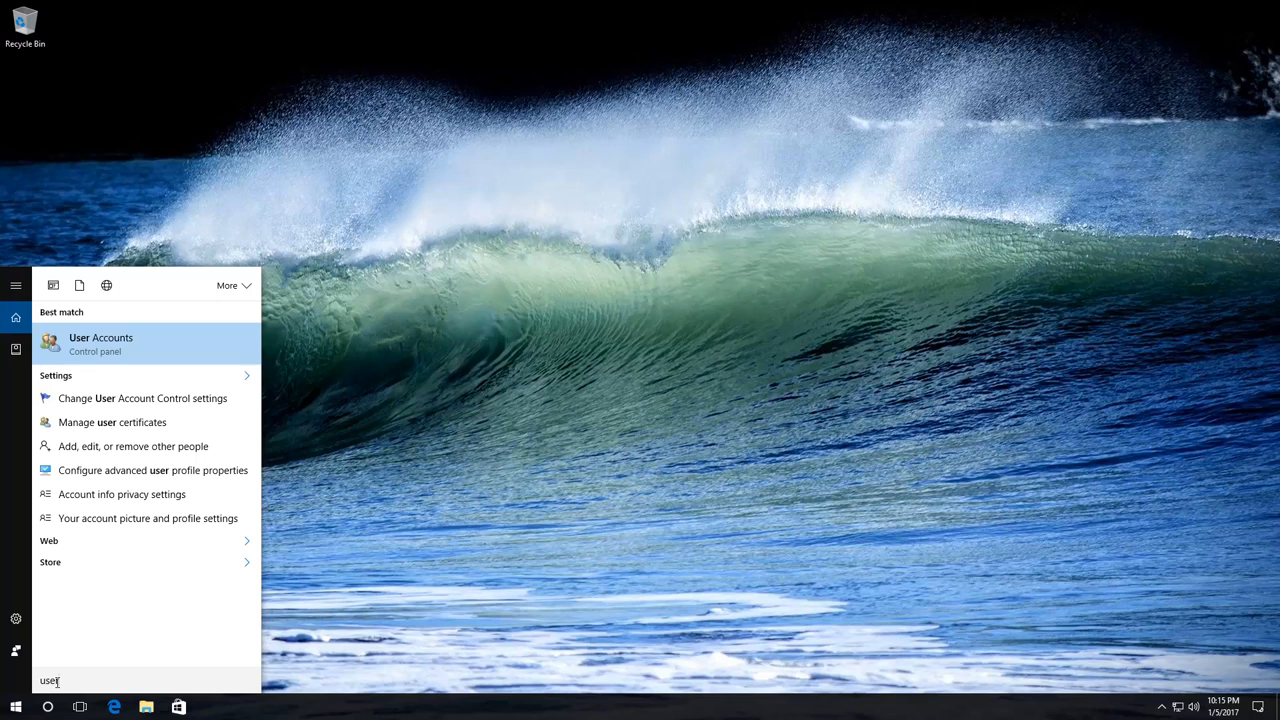
pyautogui.moveTo(132, 340)
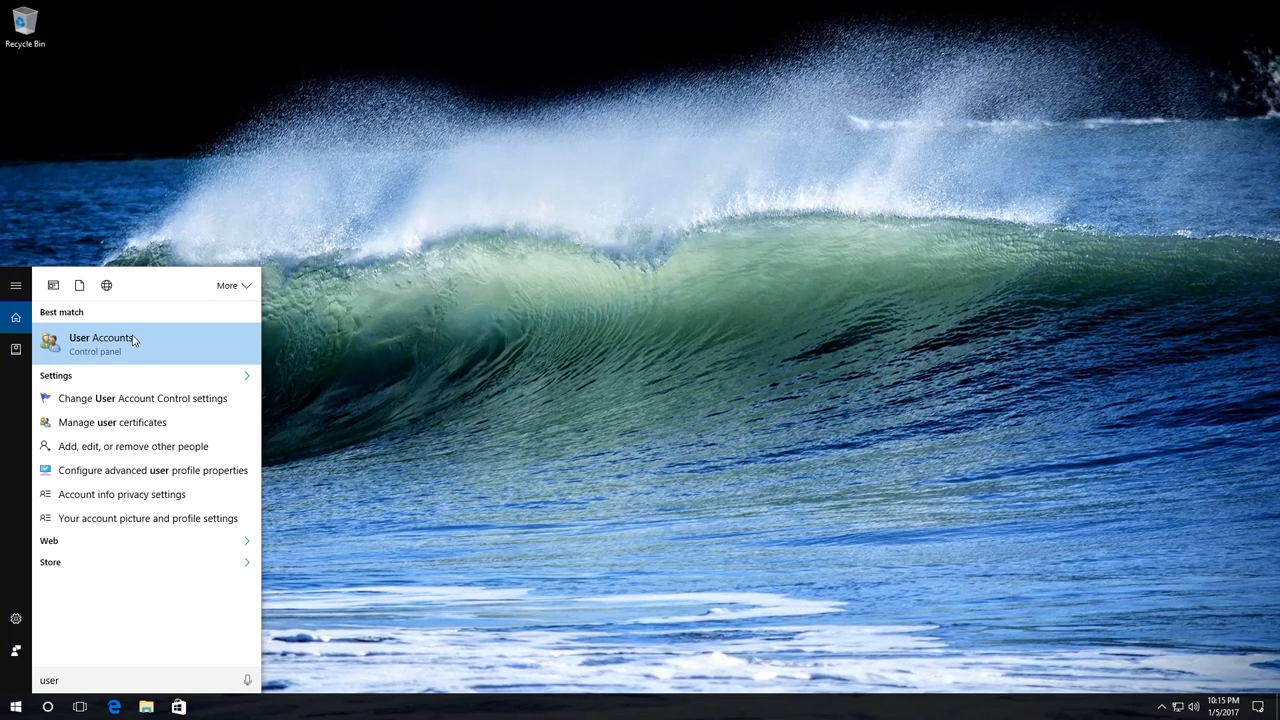
pyautogui.click(100, 344)
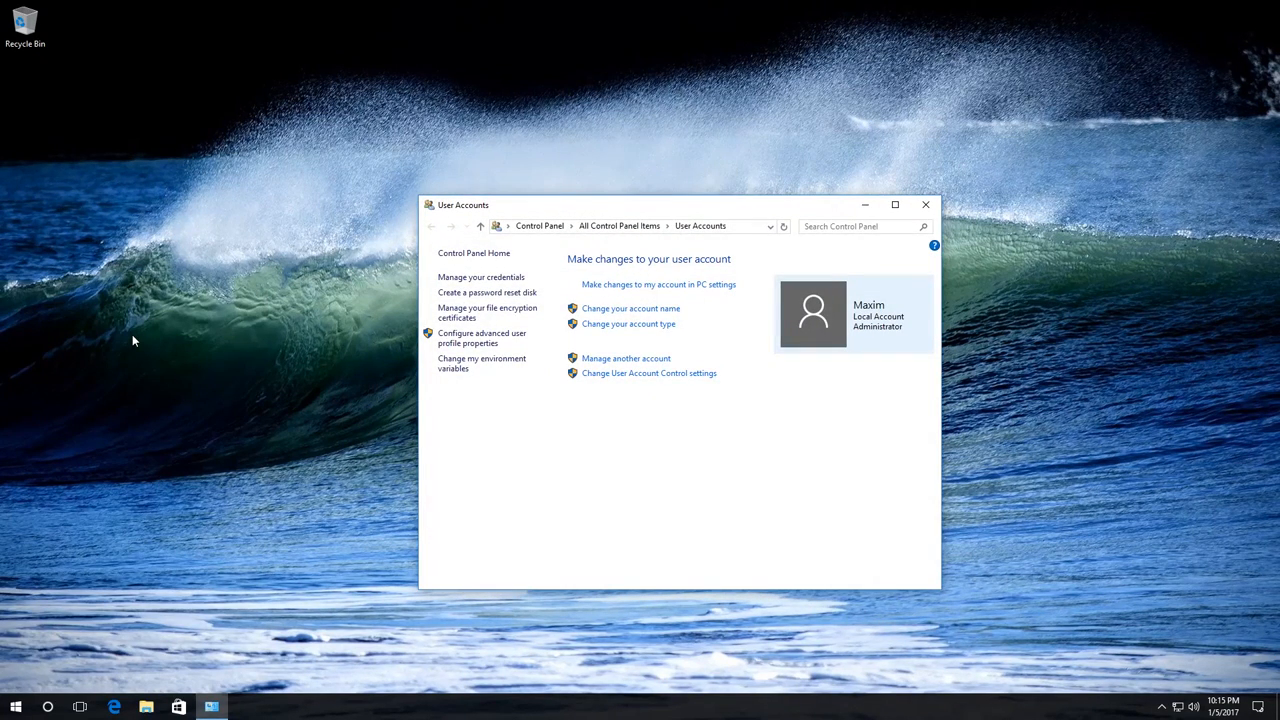
pyautogui.moveTo(612, 380)
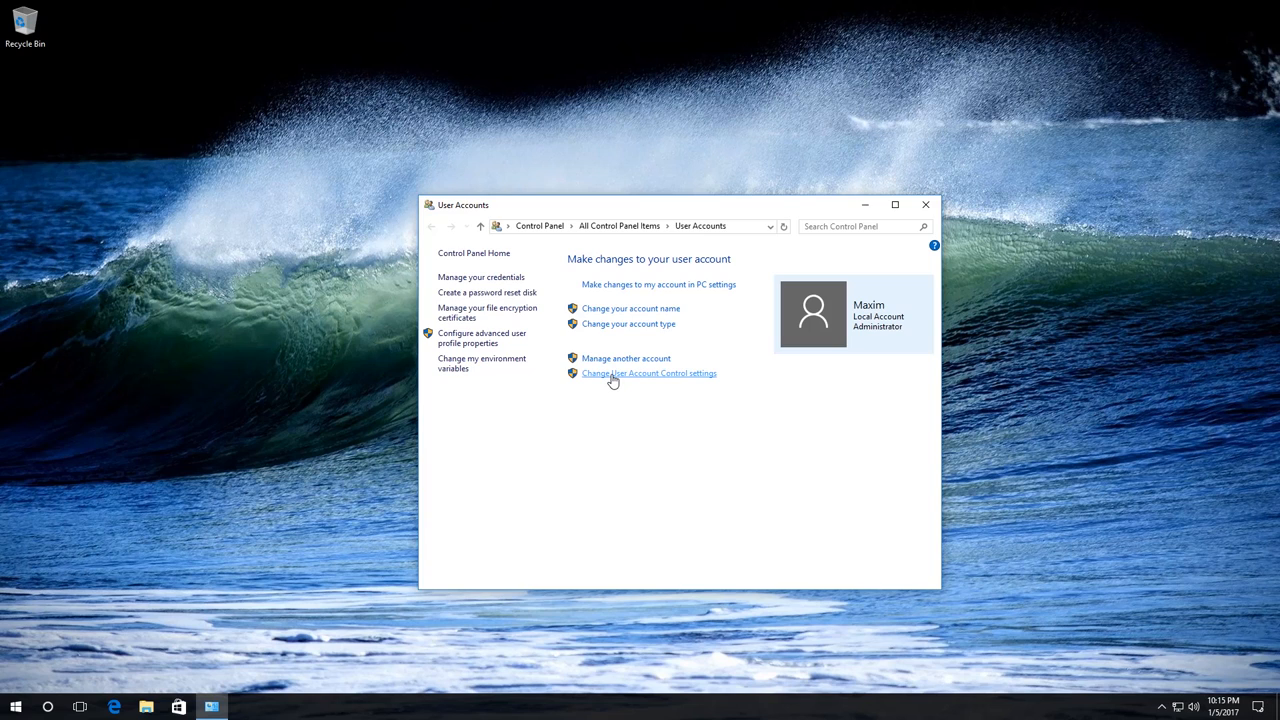
# - Lower the UAC slider to Never notify, confirm it, and close User Accounts
pyautogui.click(650, 374)
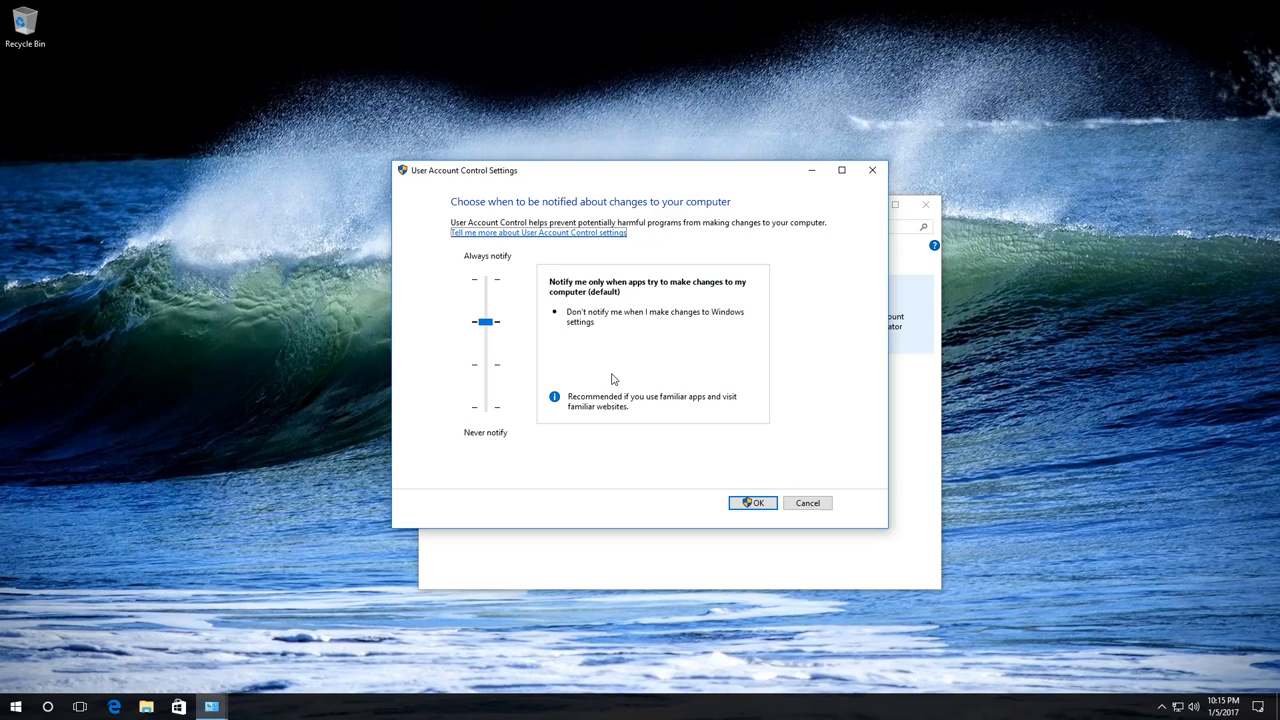
pyautogui.moveTo(524, 318)
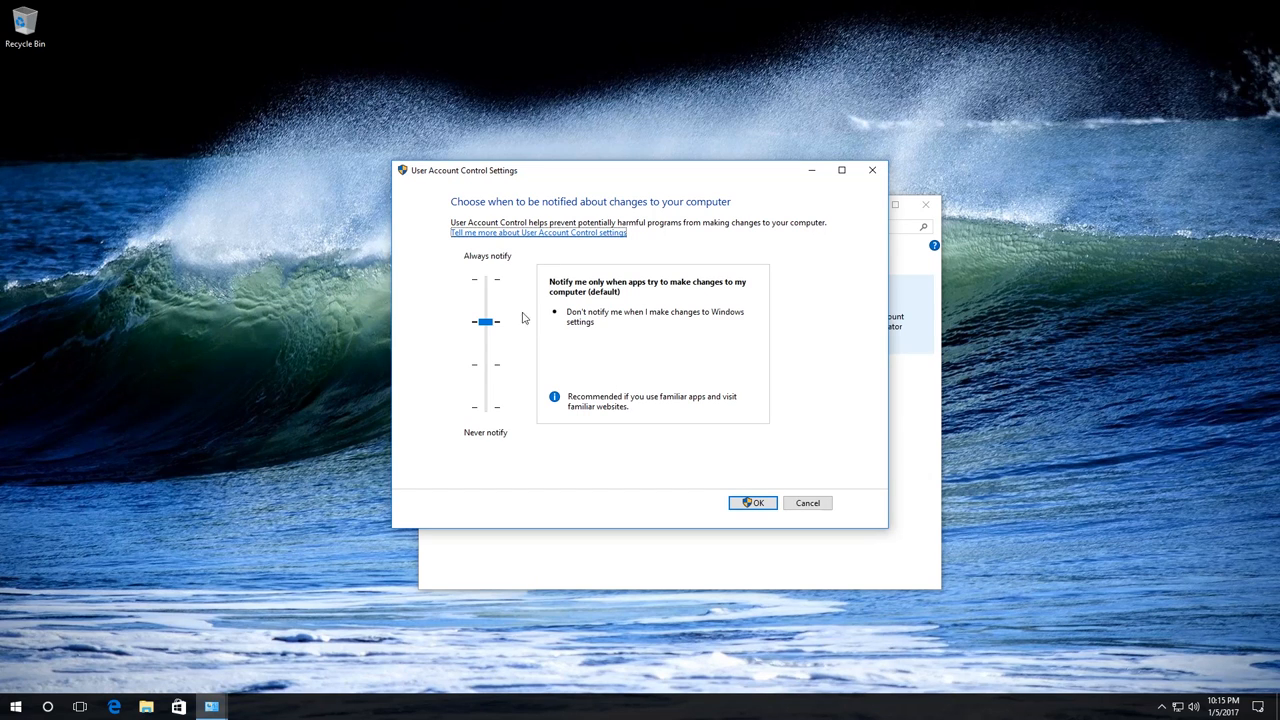
pyautogui.moveTo(724, 304)
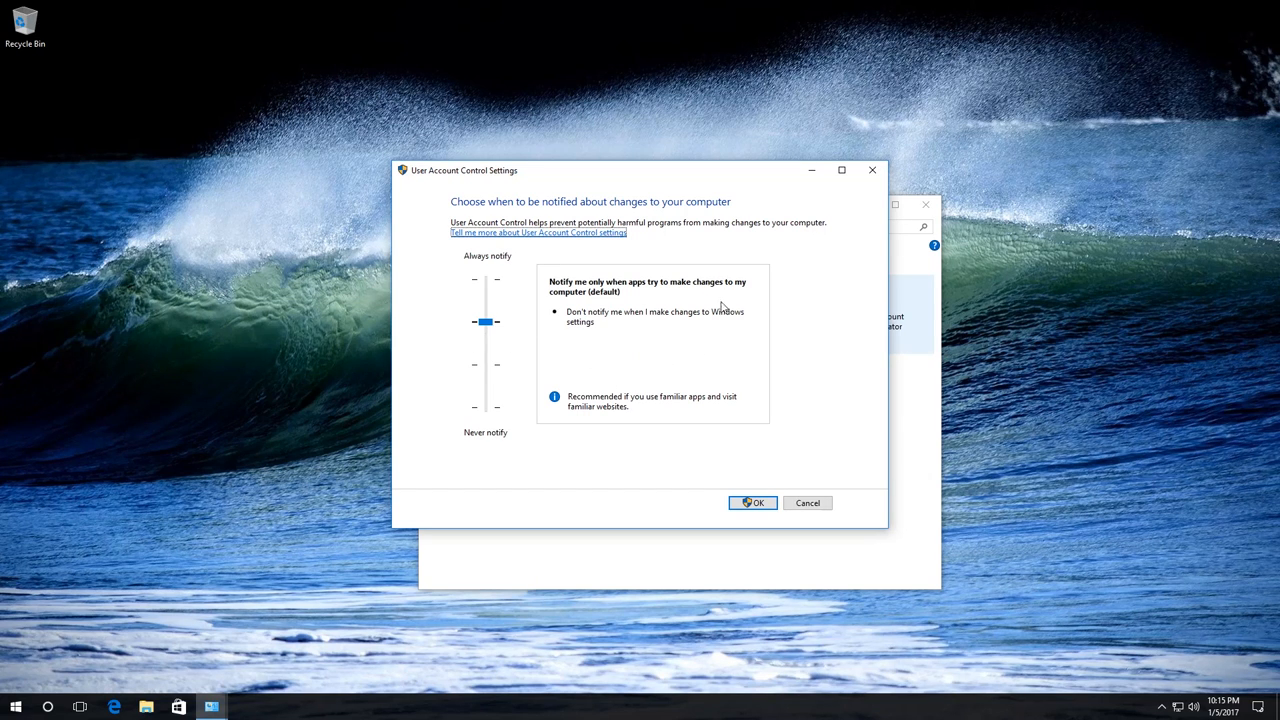
pyautogui.moveTo(534, 280)
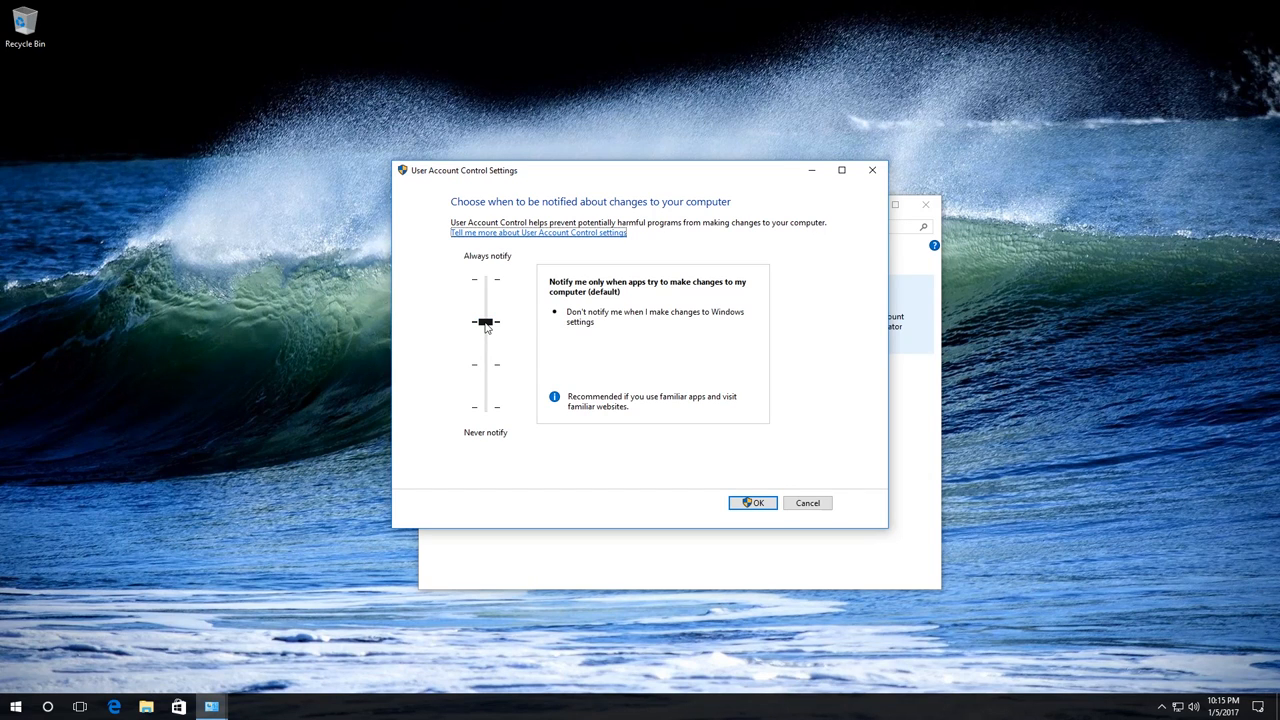
pyautogui.moveTo(484, 320); pyautogui.dragTo(484, 408)
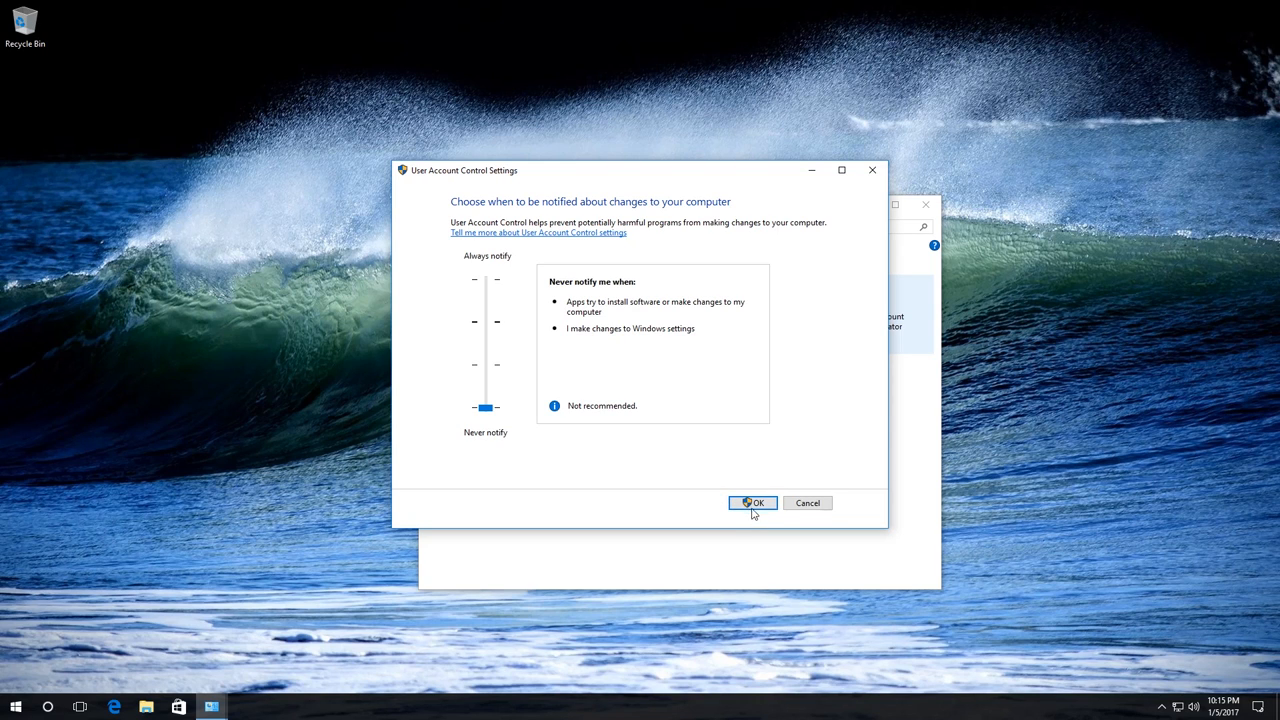
pyautogui.moveTo(752, 516)
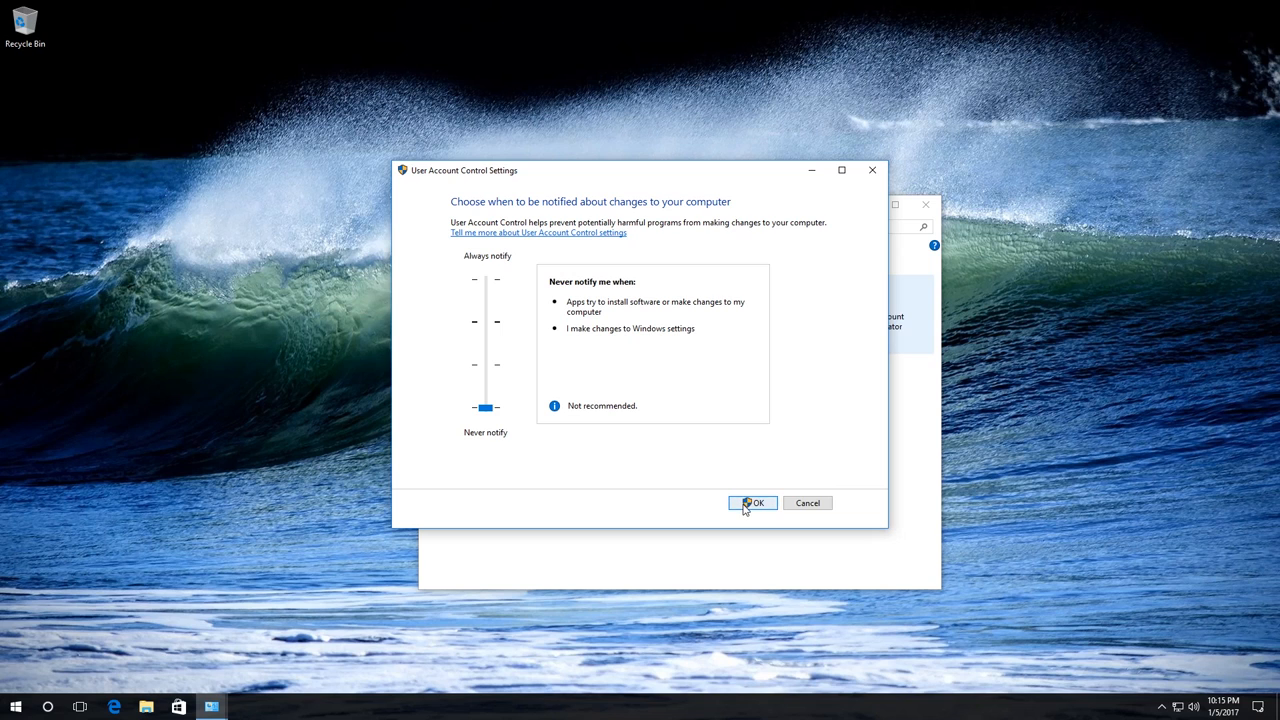
pyautogui.moveTo(874, 344)
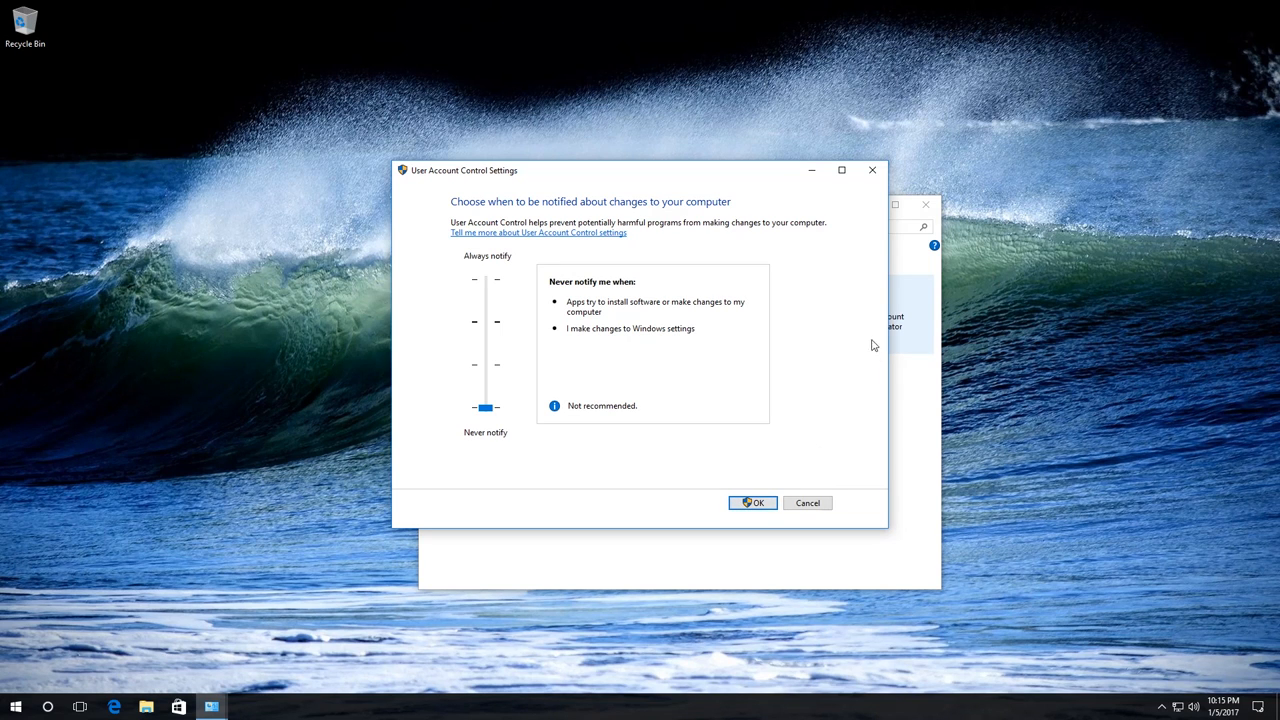
pyautogui.click(752, 502)
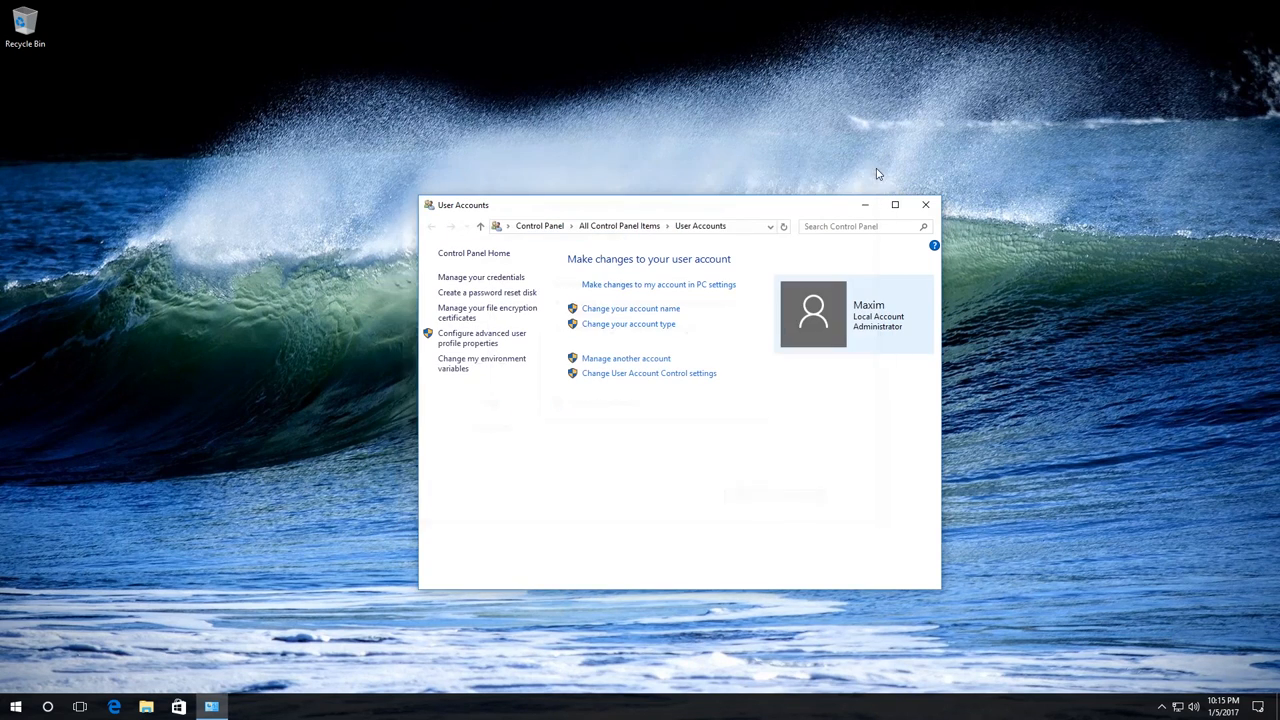
pyautogui.click(924, 204)
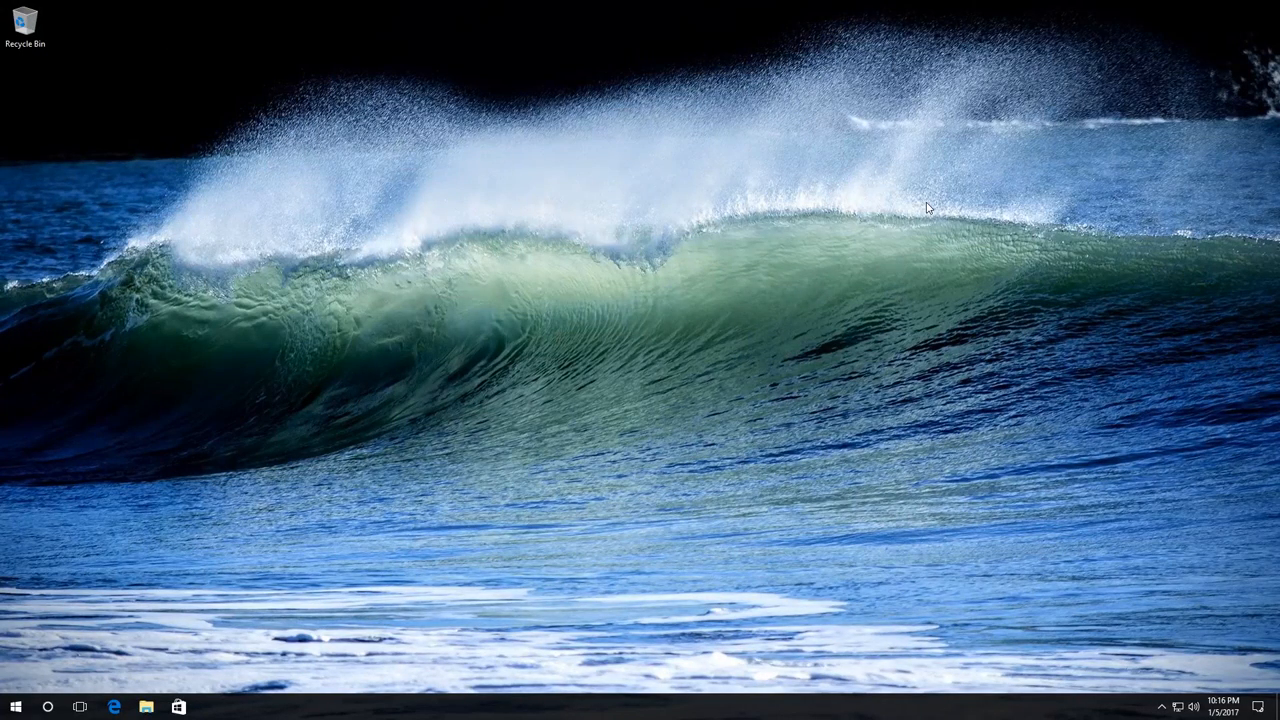
pyautogui.moveTo(684, 284)
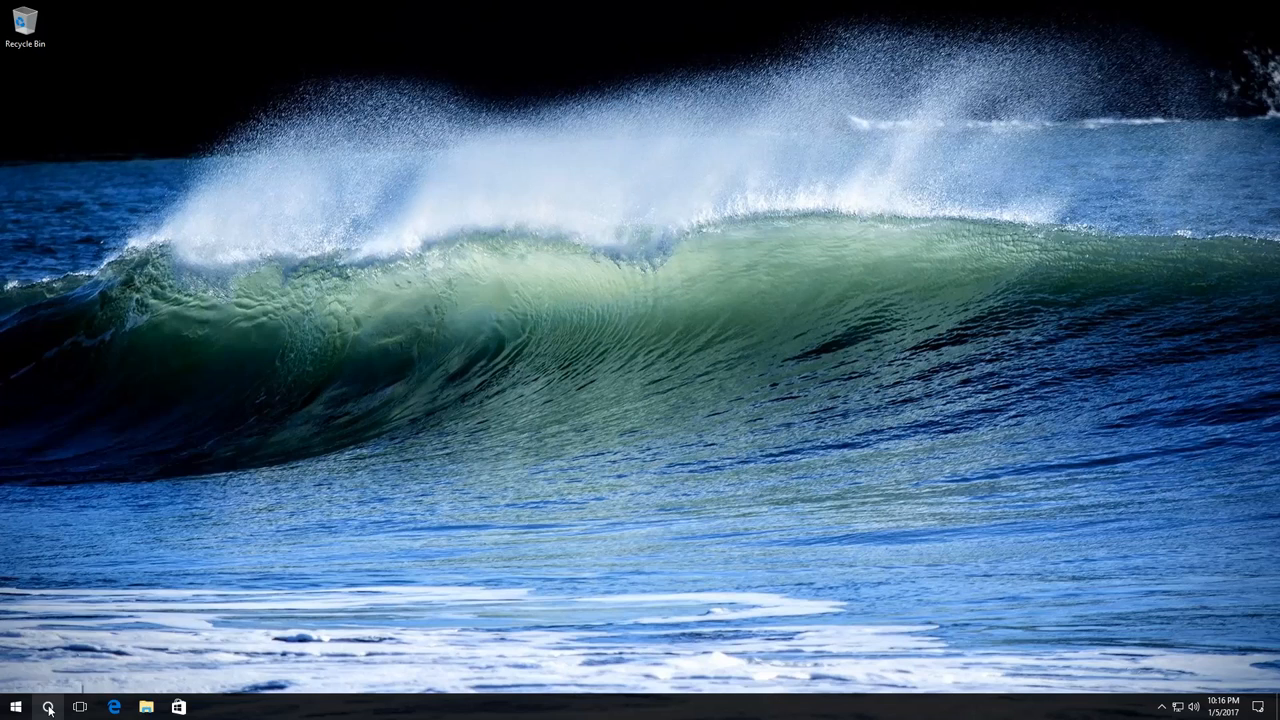
# - Launch Registry Editor via Windows Search and accept its permission prompt
pyautogui.click(48, 704)
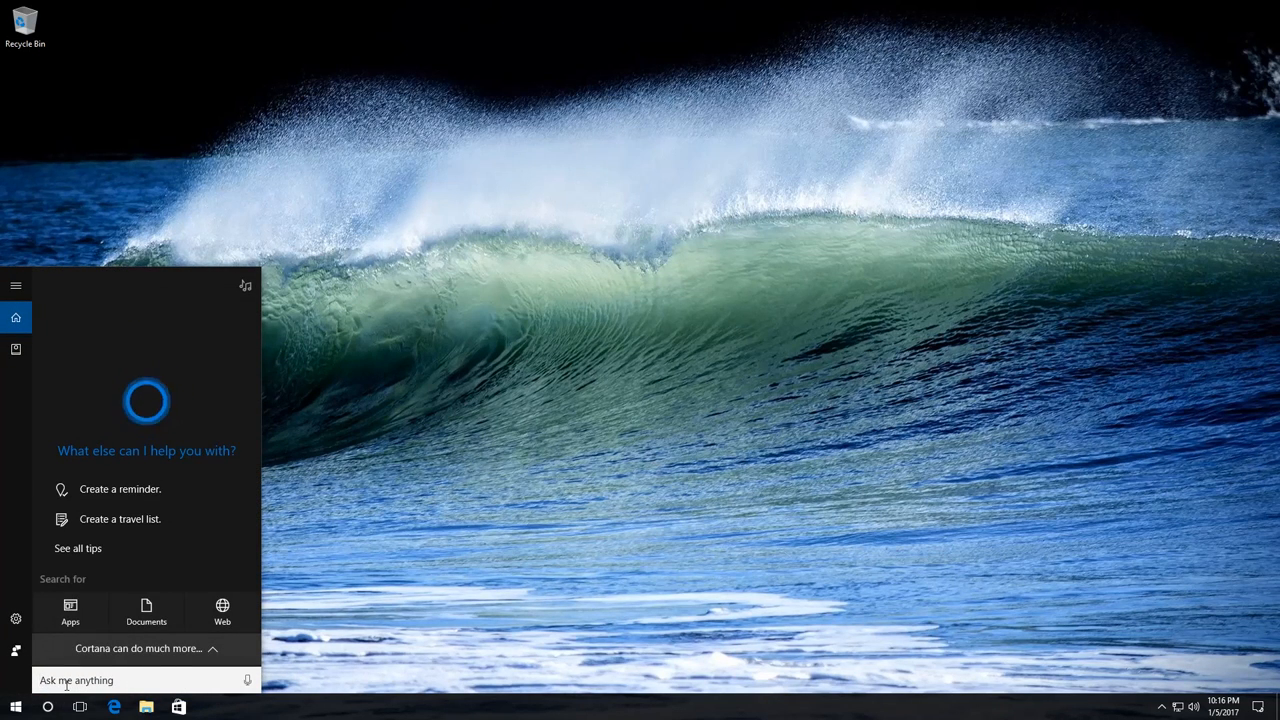
pyautogui.write('regen')
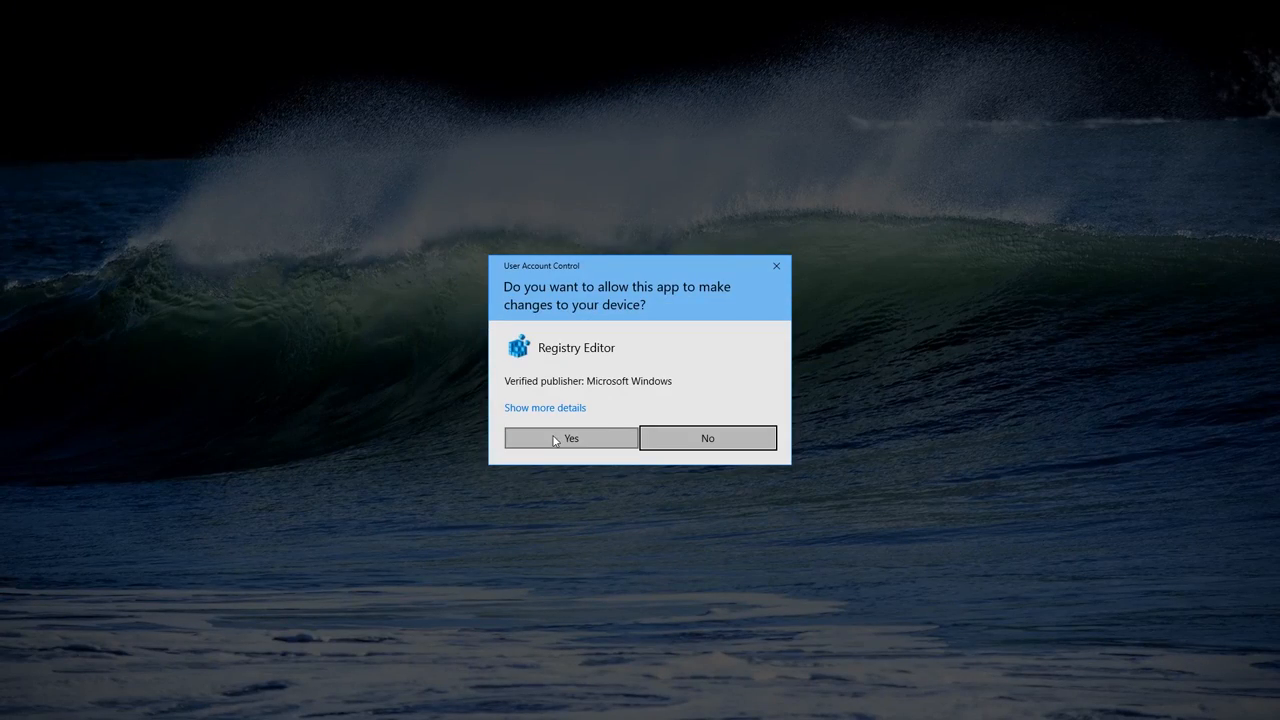
pyautogui.click(570, 438)
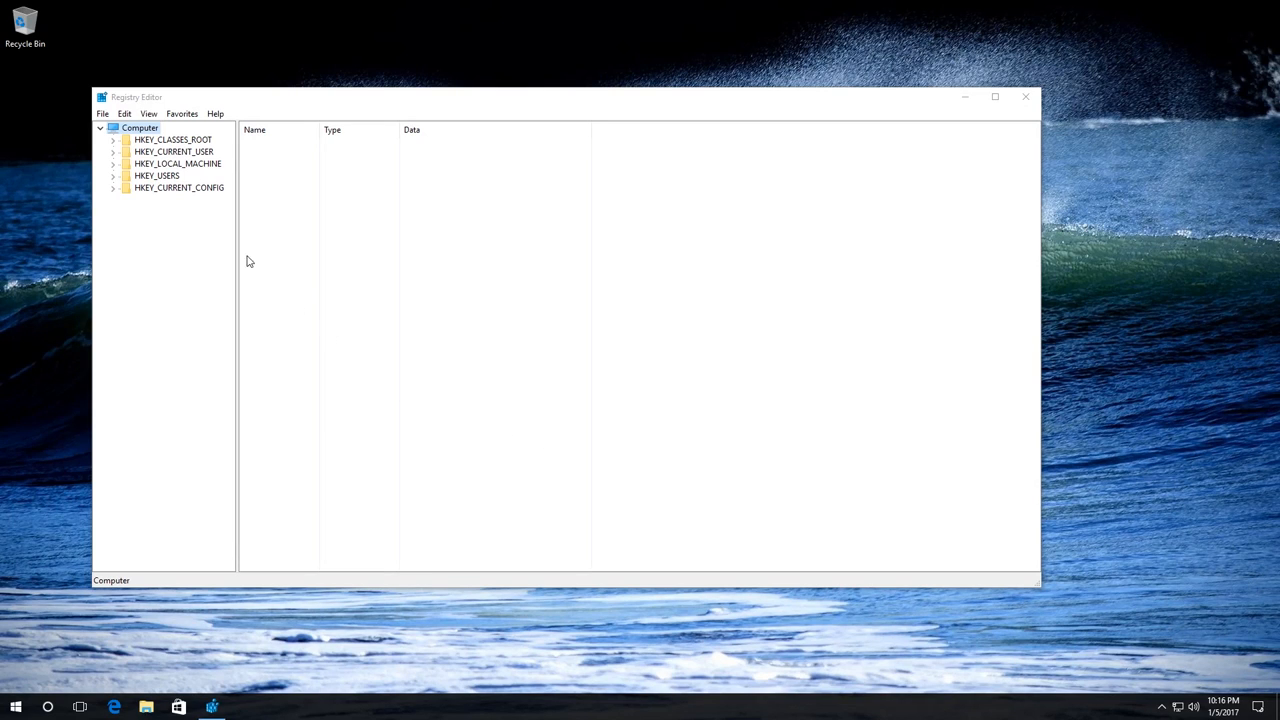
# - Expand HKEY_LOCAL_MACHINE\SOFTWARE\Microsoft\Windows in the key tree
pyautogui.click(172, 164)
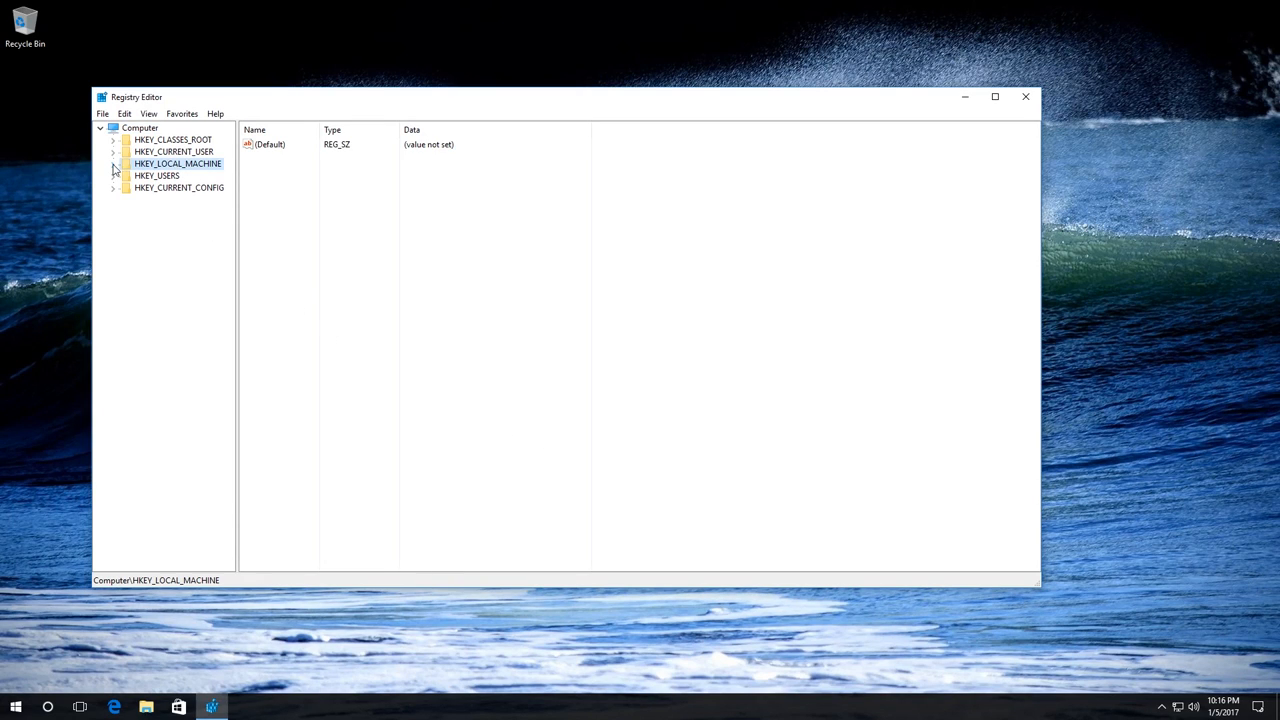
pyautogui.click(112, 164)
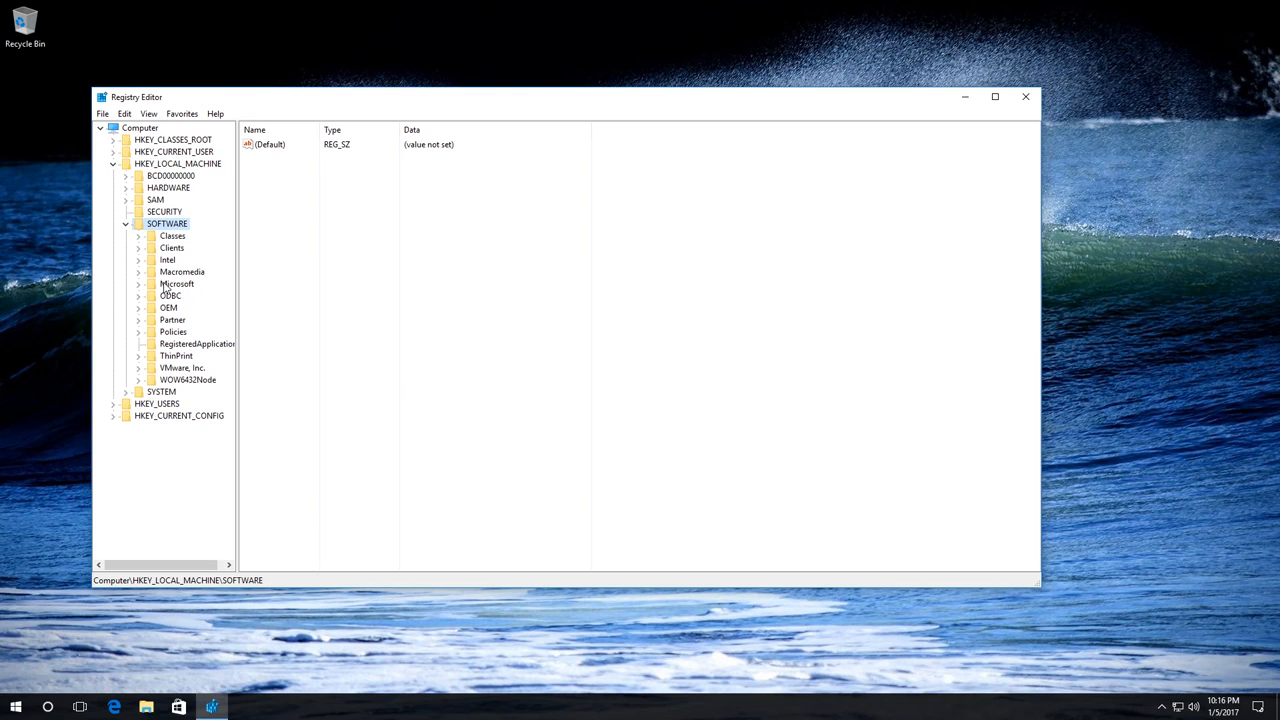
pyautogui.doubleClick(176, 284)
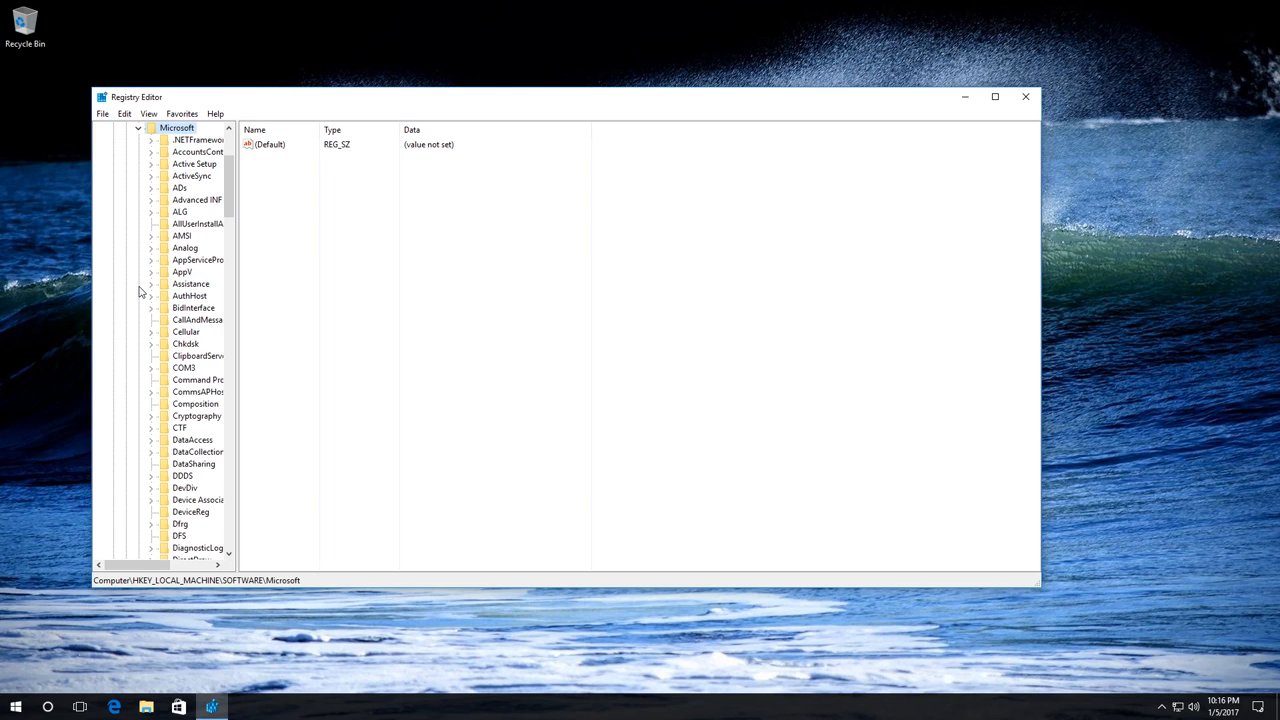
pyautogui.scroll(-3)
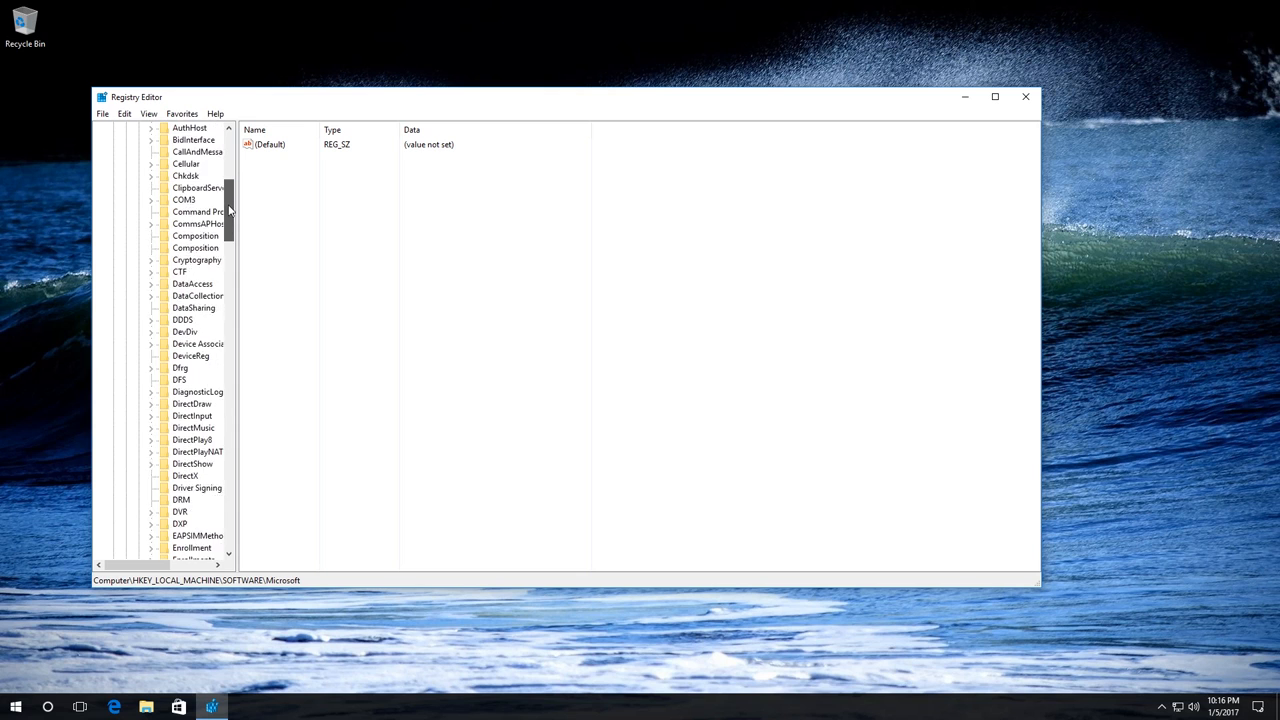
pyautogui.scroll(-3)
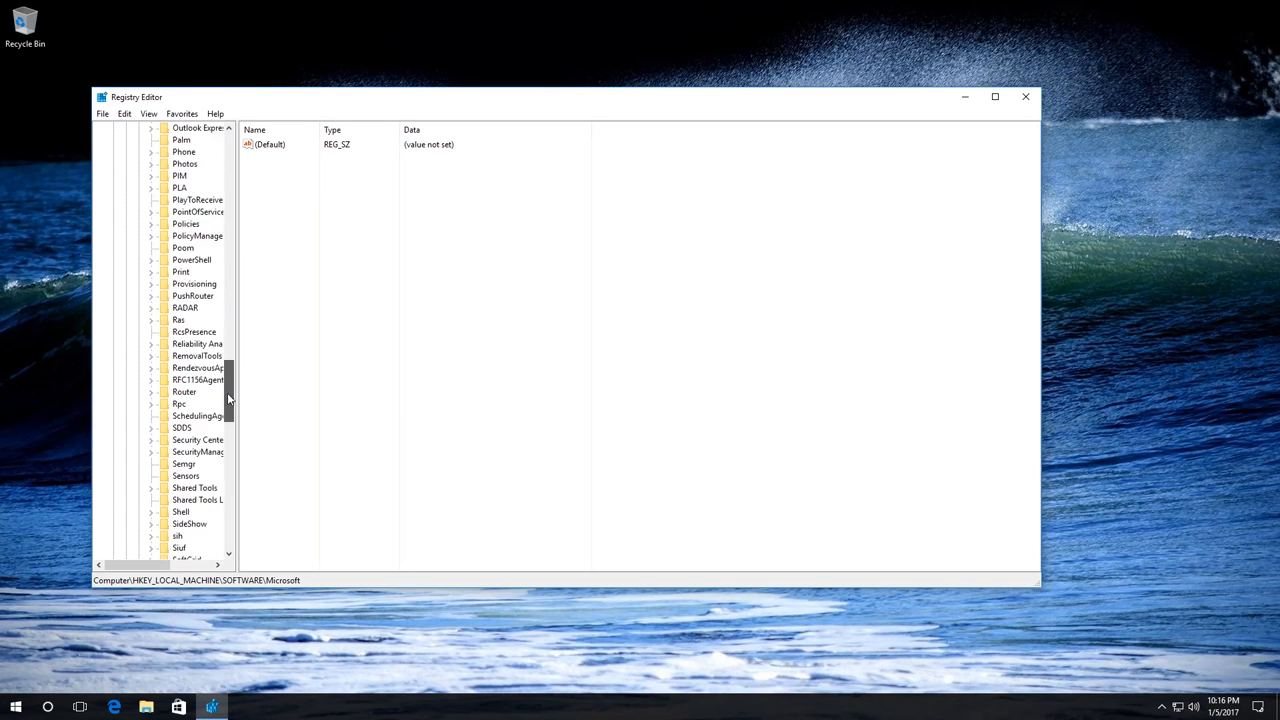
pyautogui.scroll(-3)
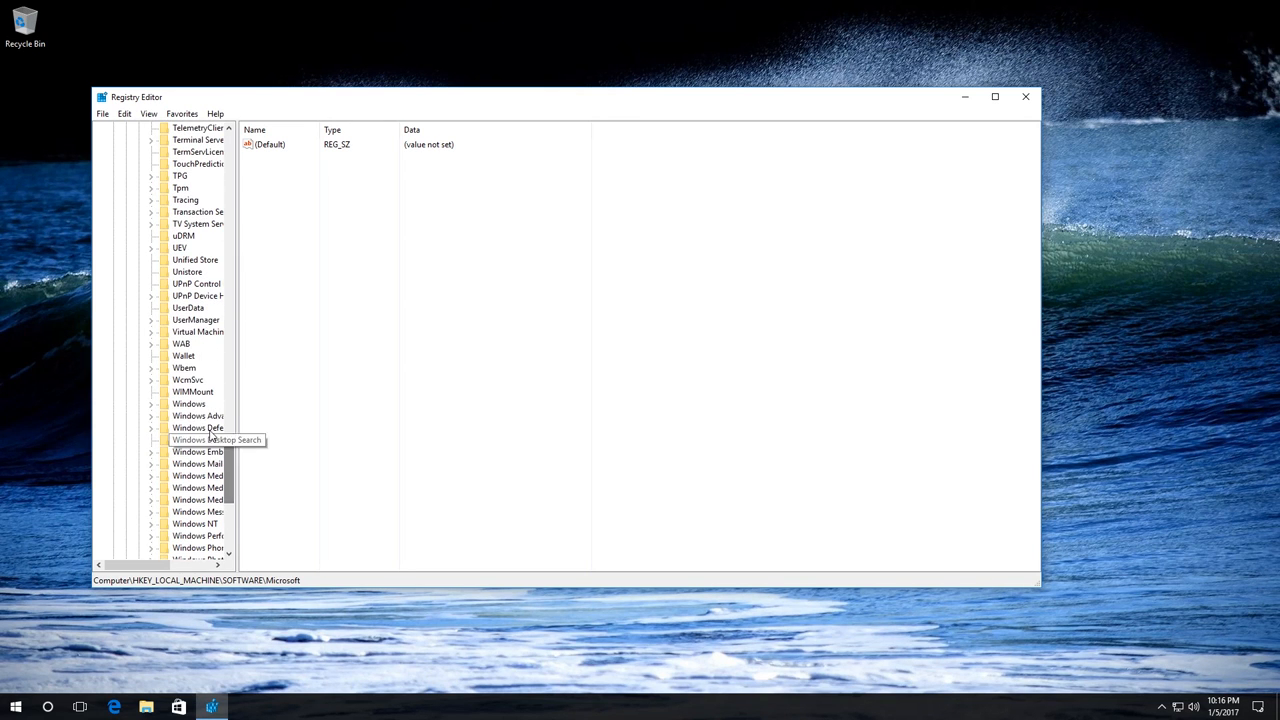
pyautogui.click(188, 404)
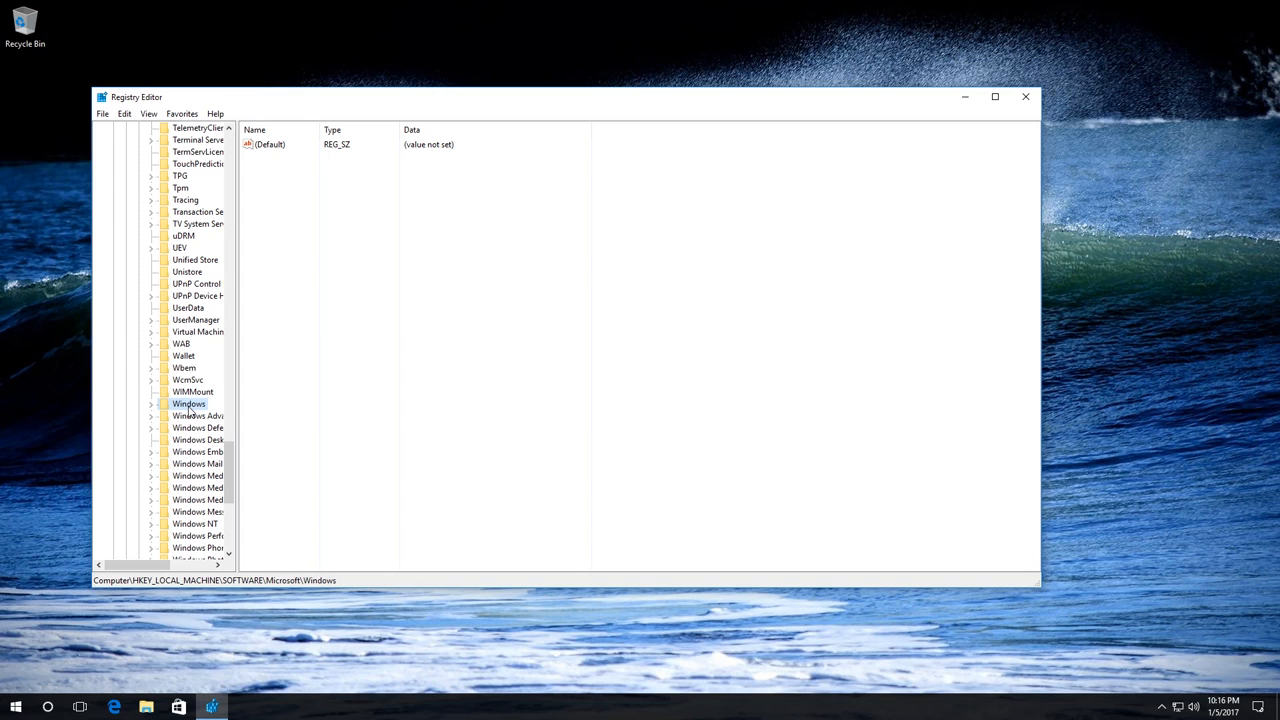
pyautogui.click(150, 404)
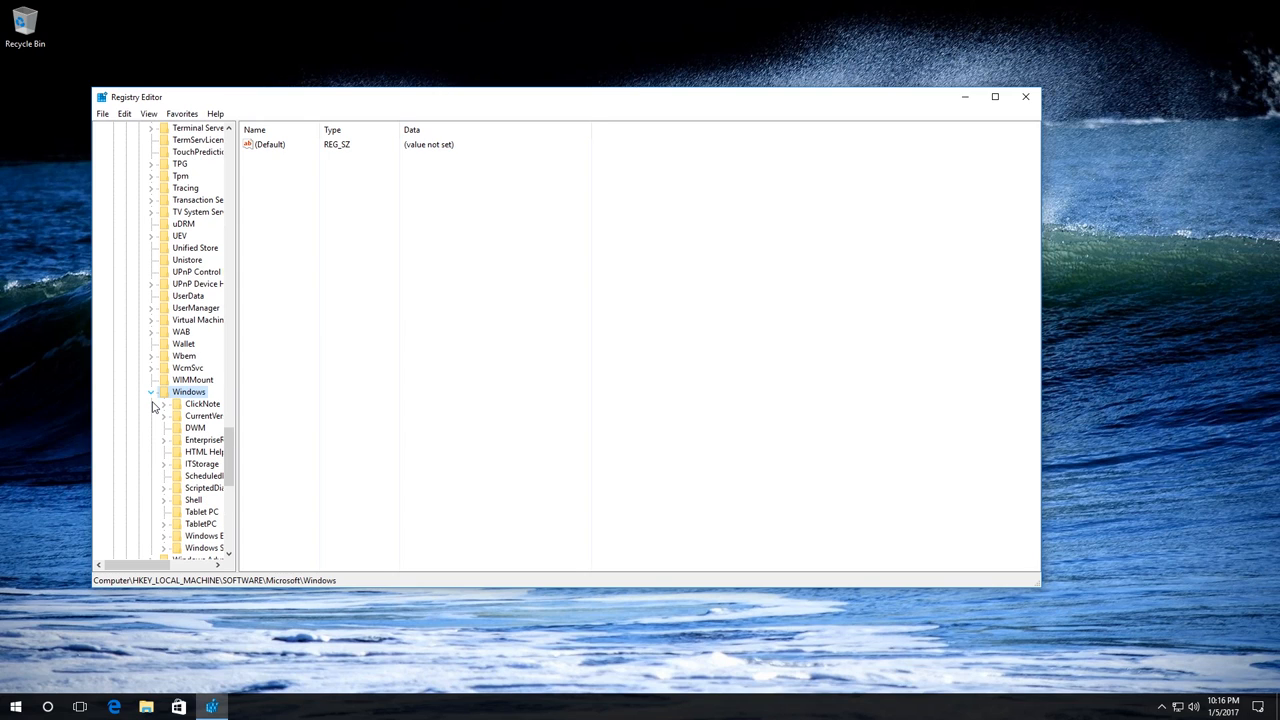
# - Select CurrentVersion\Policies\System to list its values, with the editor maximized
pyautogui.click(204, 414)
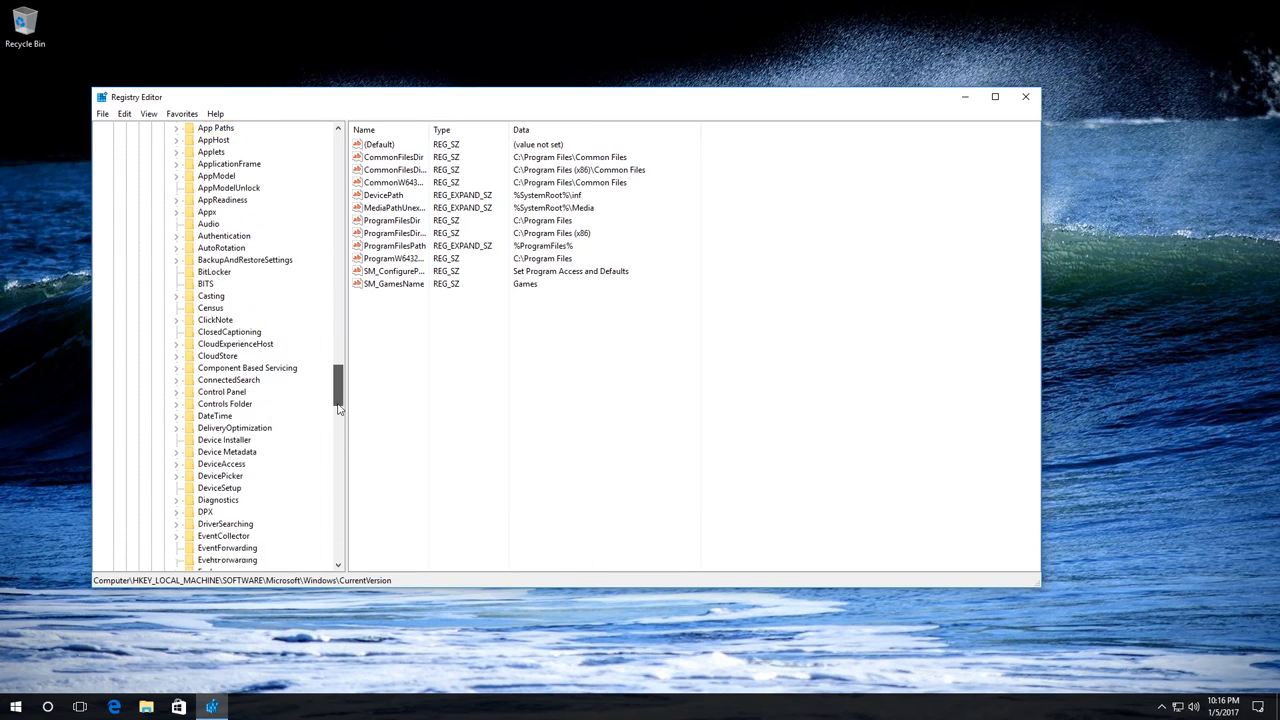
pyautogui.scroll(-3)
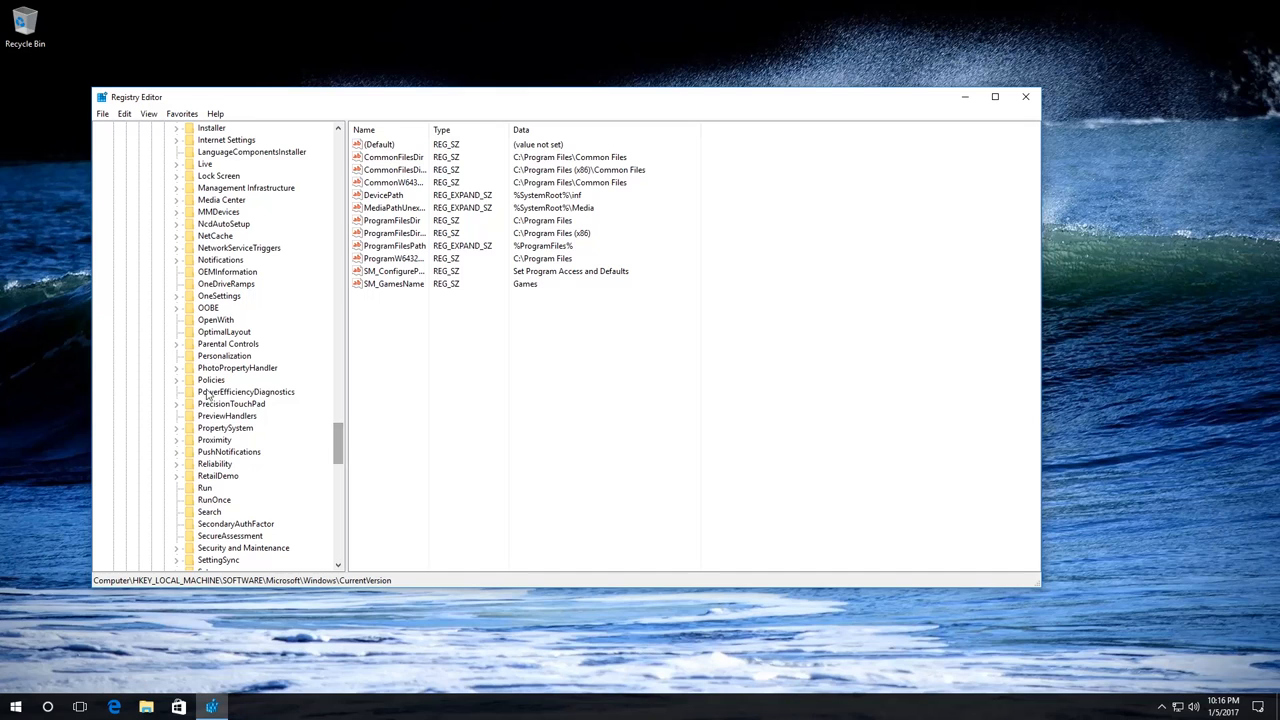
pyautogui.click(212, 380)
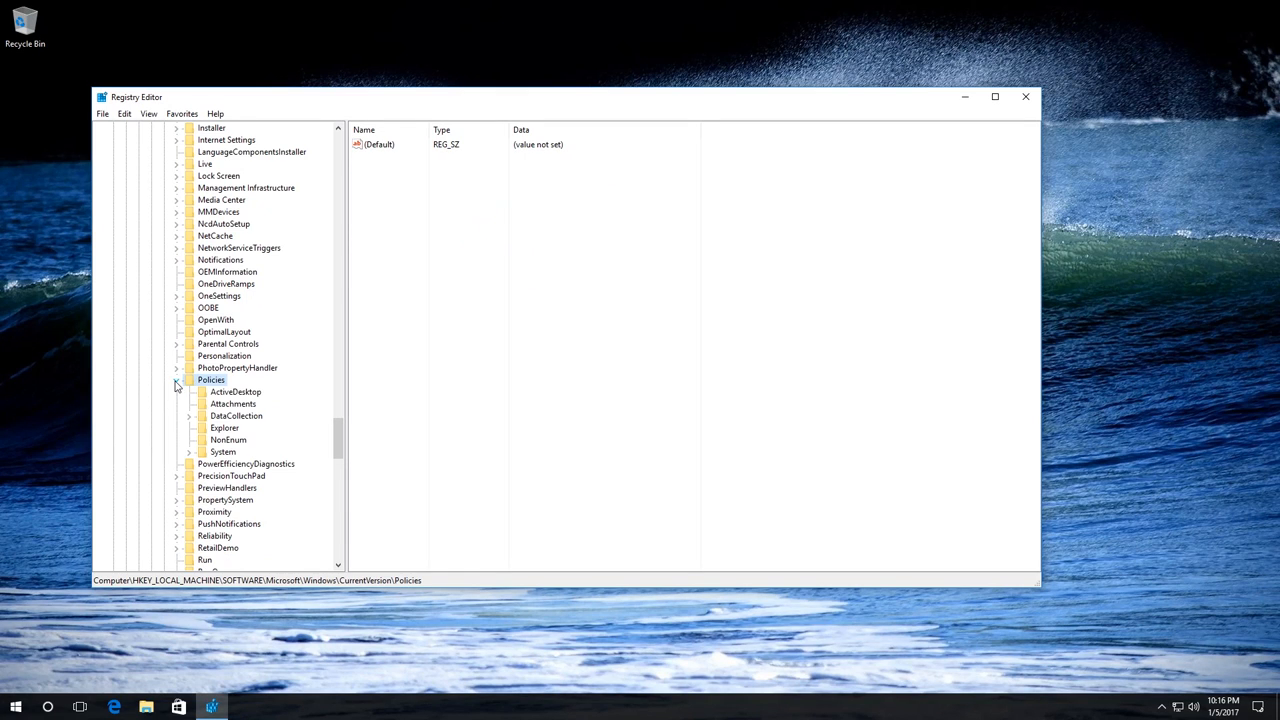
pyautogui.click(222, 452)
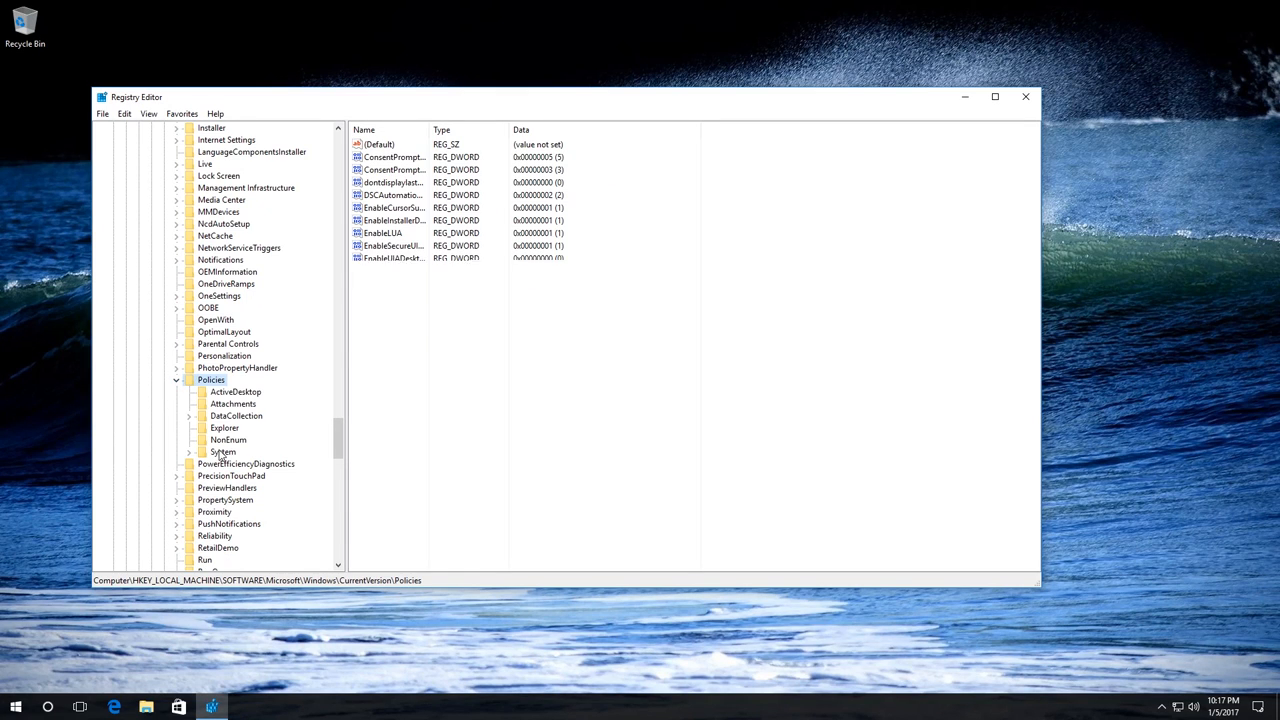
pyautogui.click(222, 452)
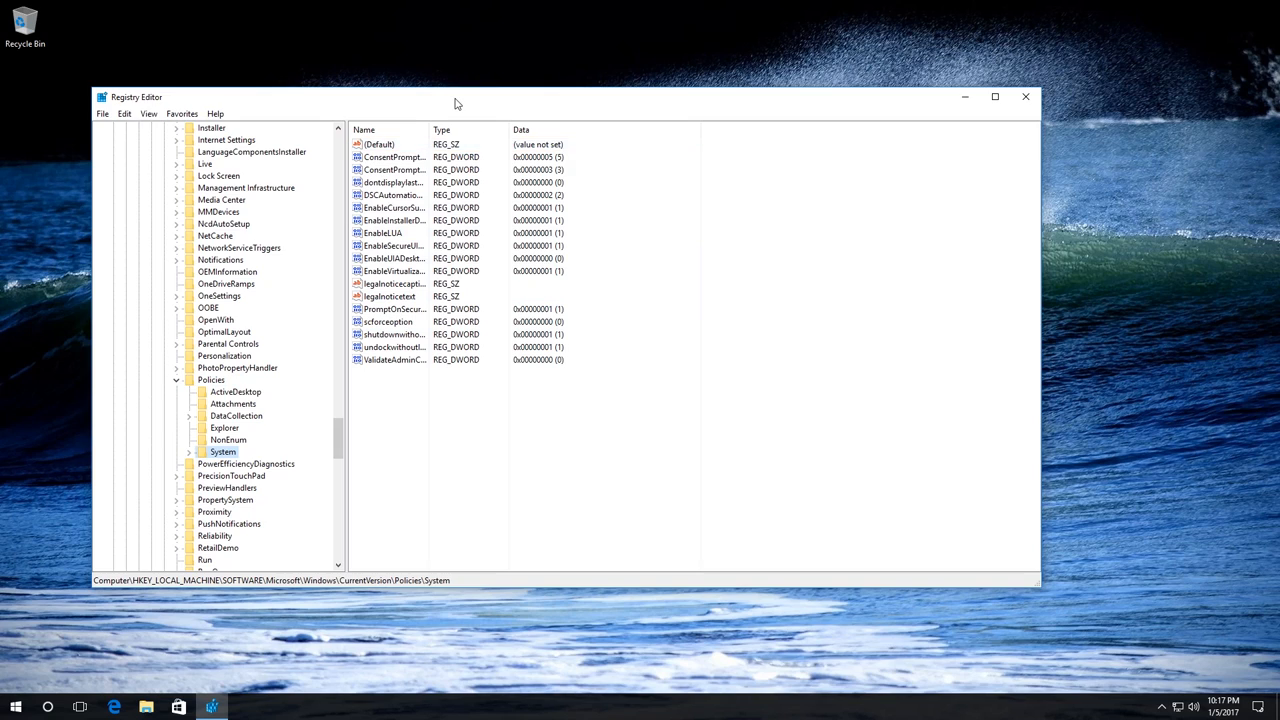
pyautogui.click(994, 96)
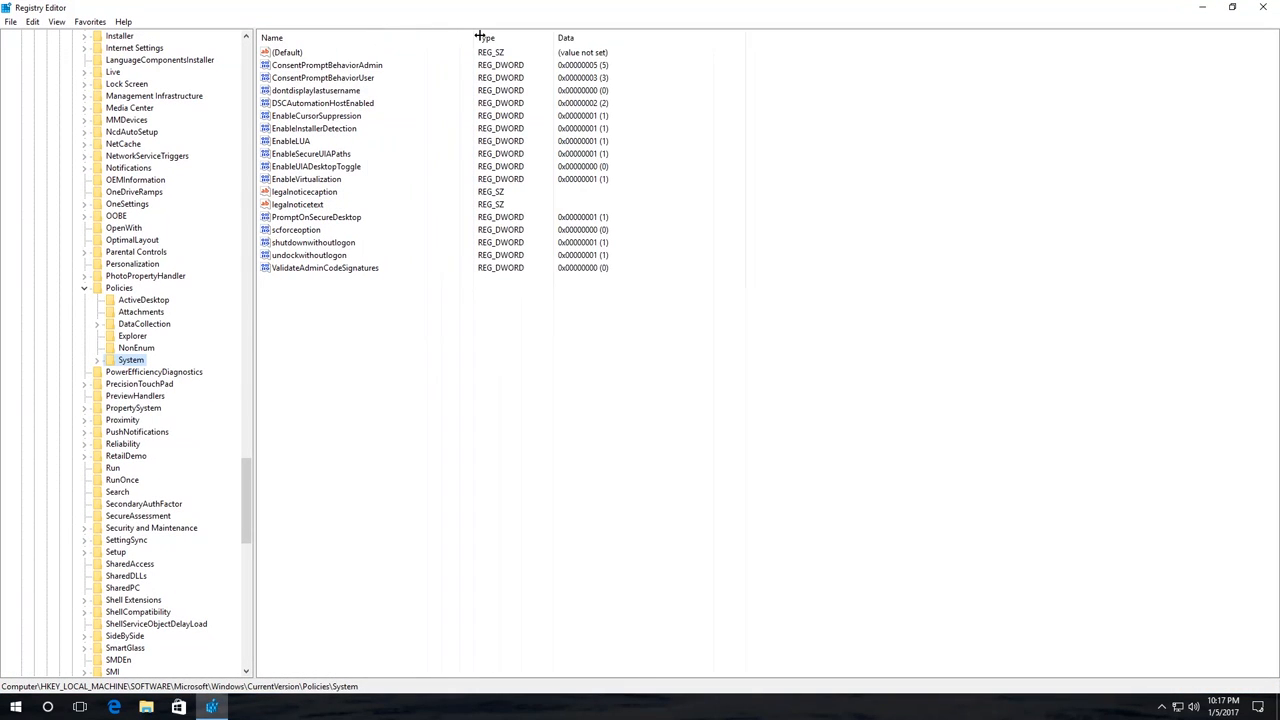
# - Set ConsentPromptBehaviorAdmin to 0, with the Name column widened
pyautogui.click(324, 64)
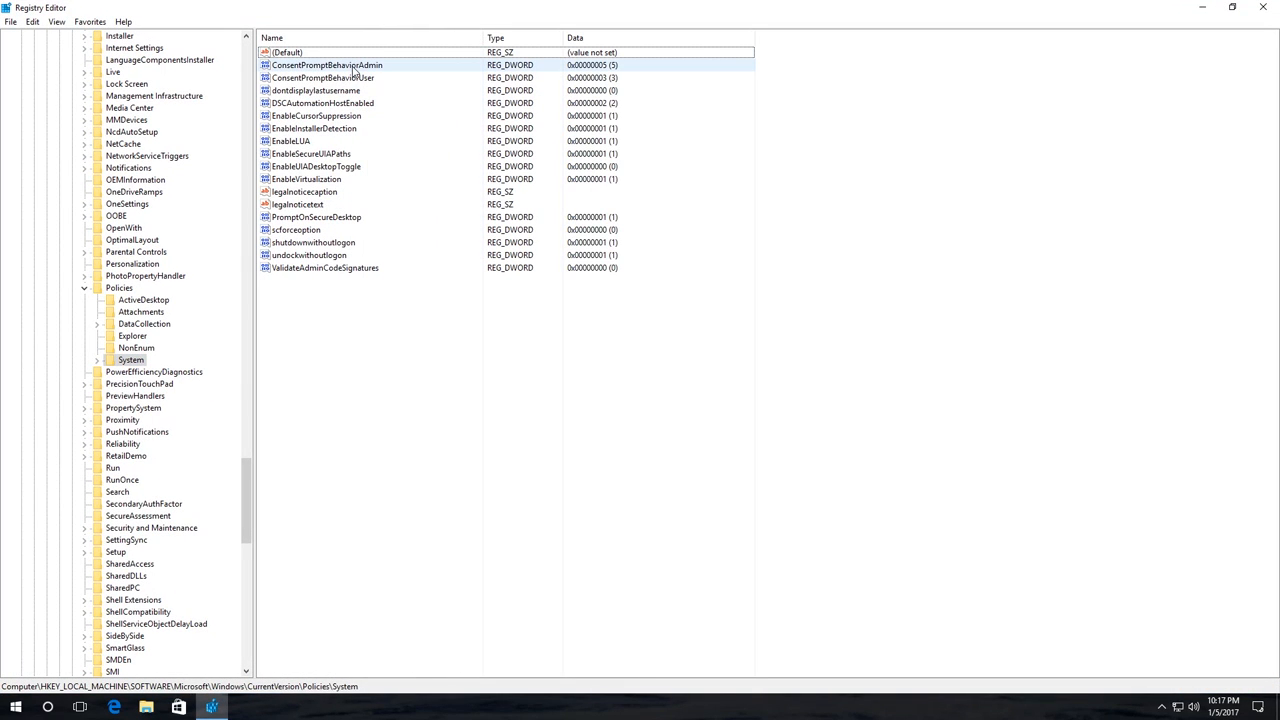
pyautogui.doubleClick(348, 64)
pyautogui.write('0')
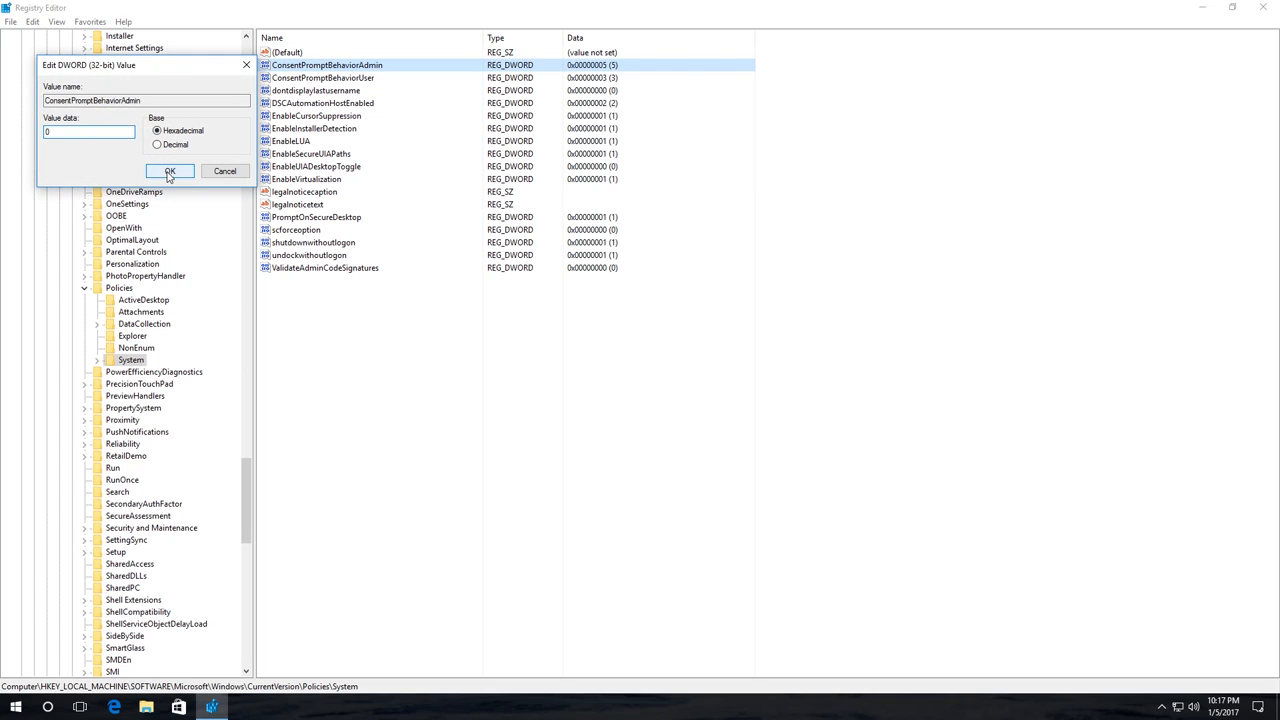
pyautogui.click(168, 172)
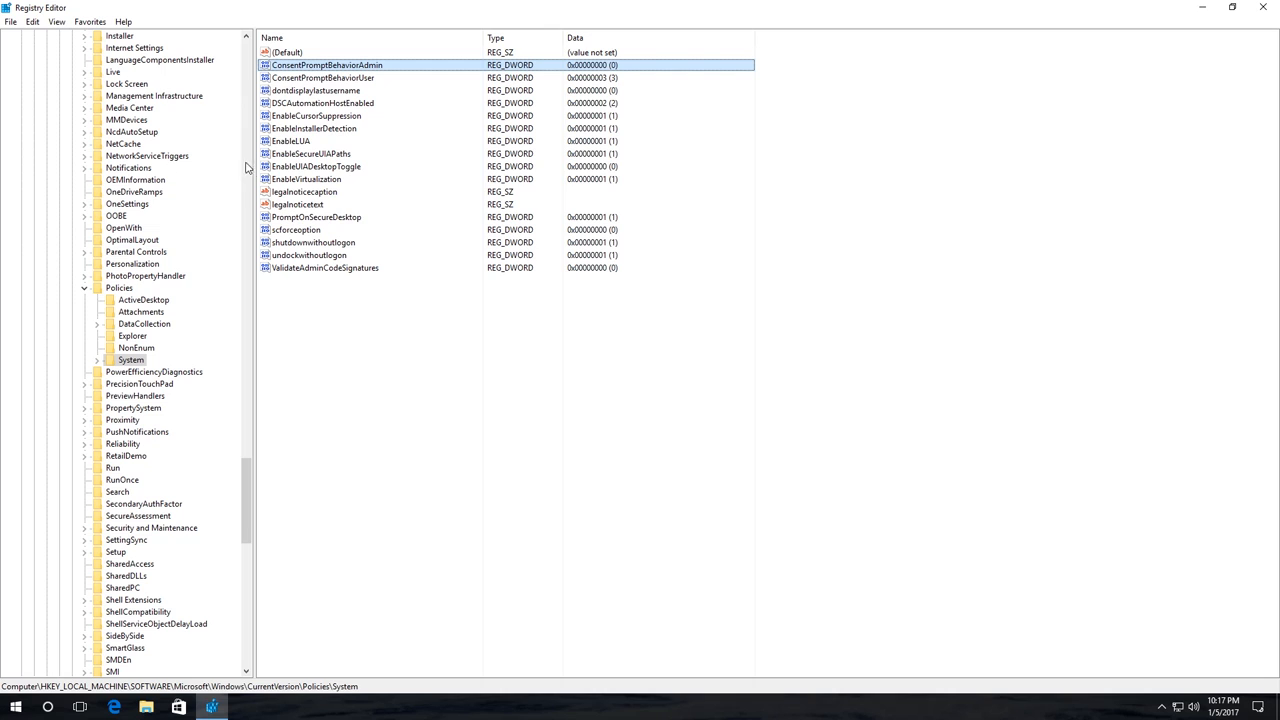
# - Set PromptOnSecureDesktop to 0 and begin editing EnableLUA
pyautogui.doubleClick(316, 216)
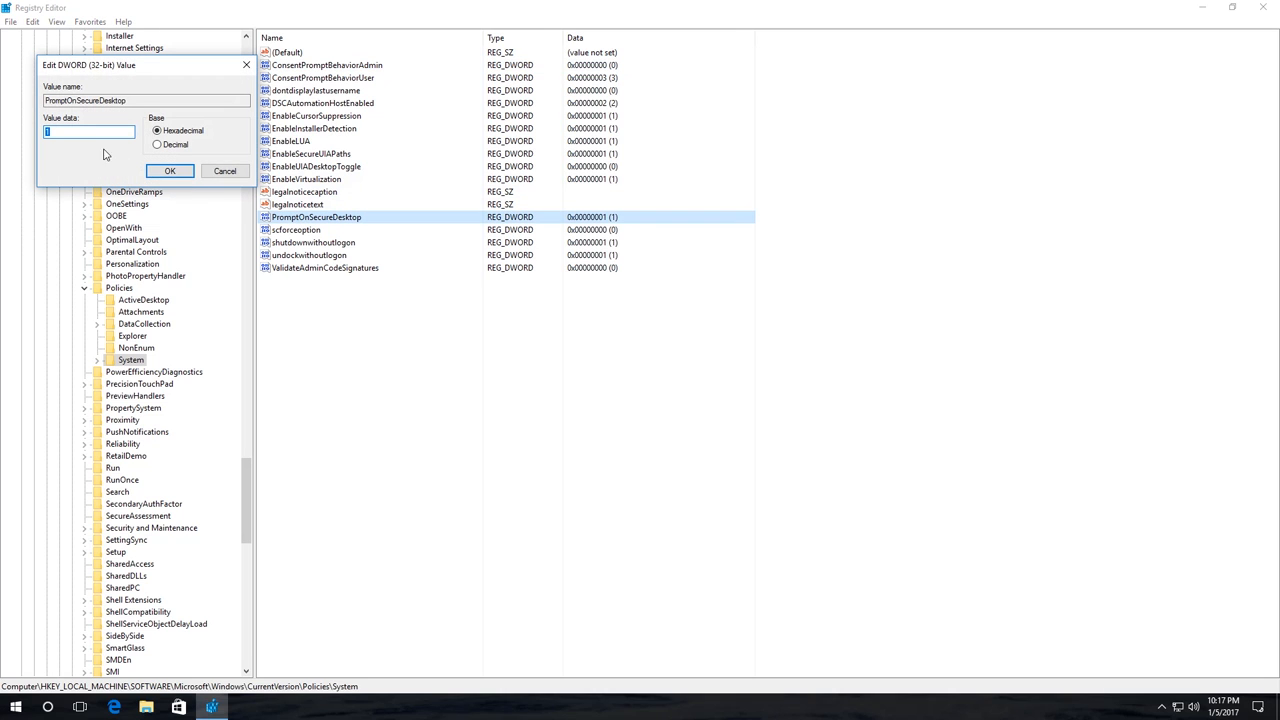
pyautogui.write('0')
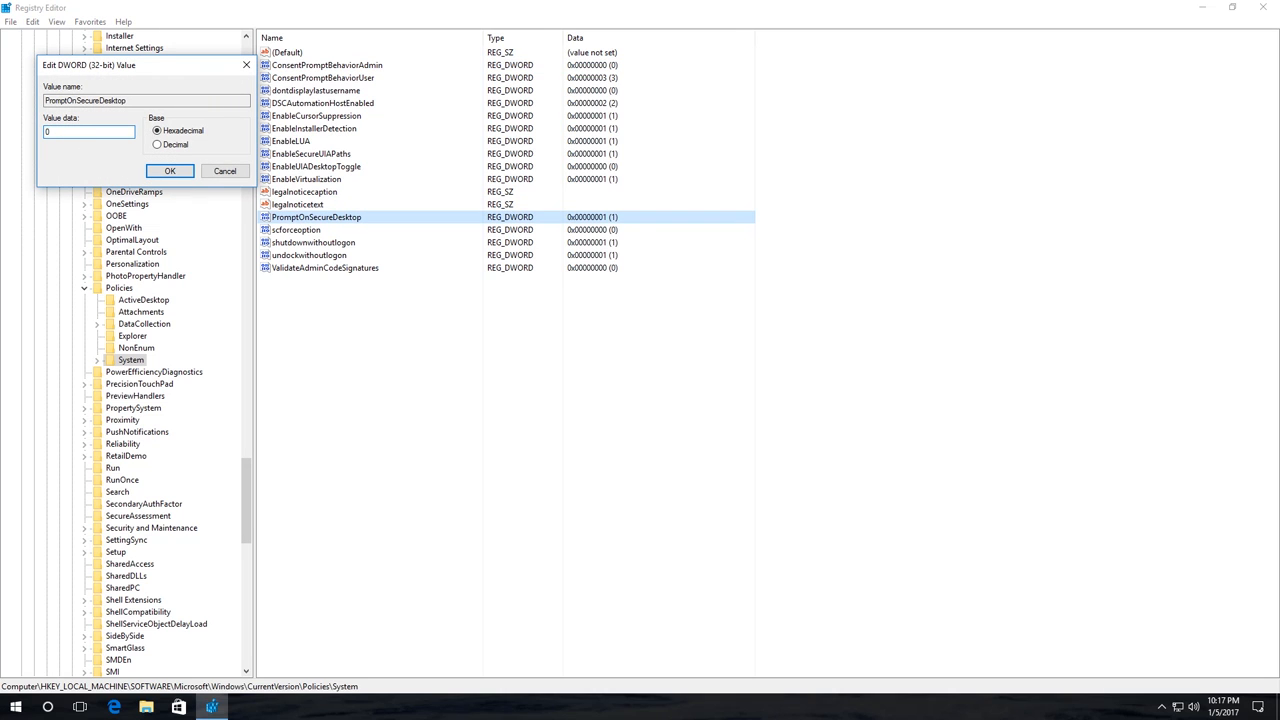
pyautogui.click(168, 170)
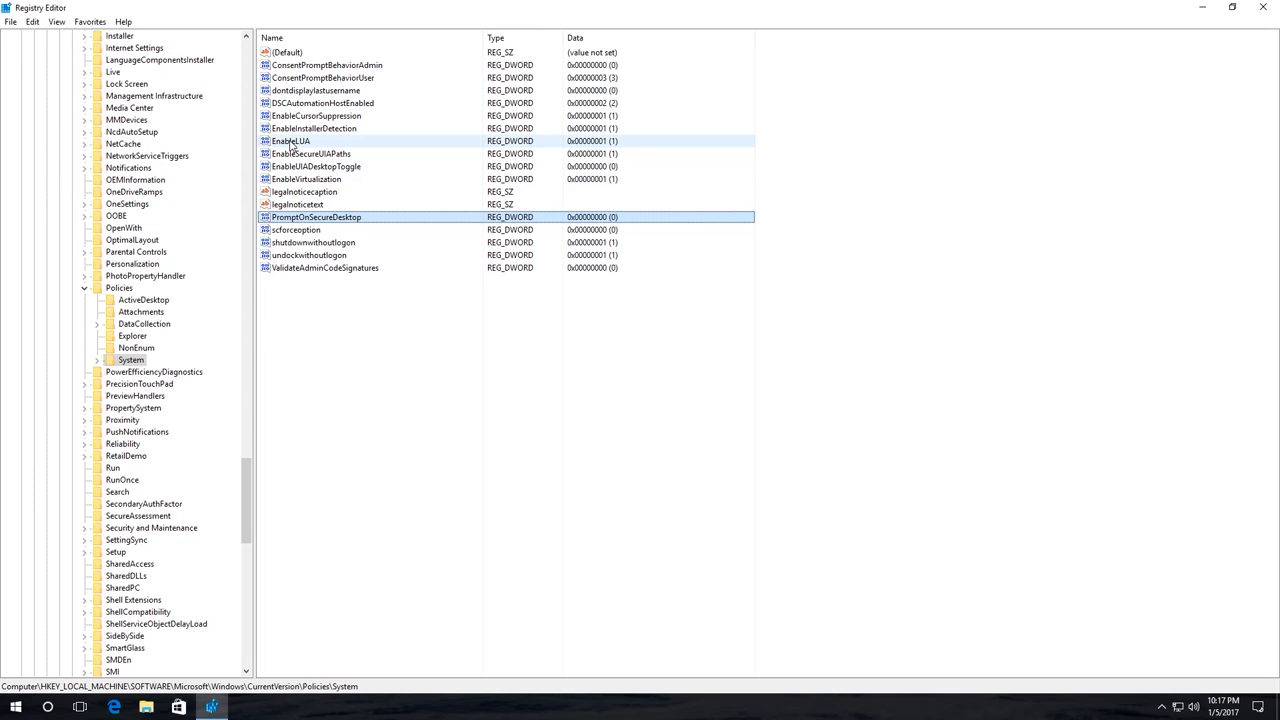
pyautogui.doubleClick(290, 140)
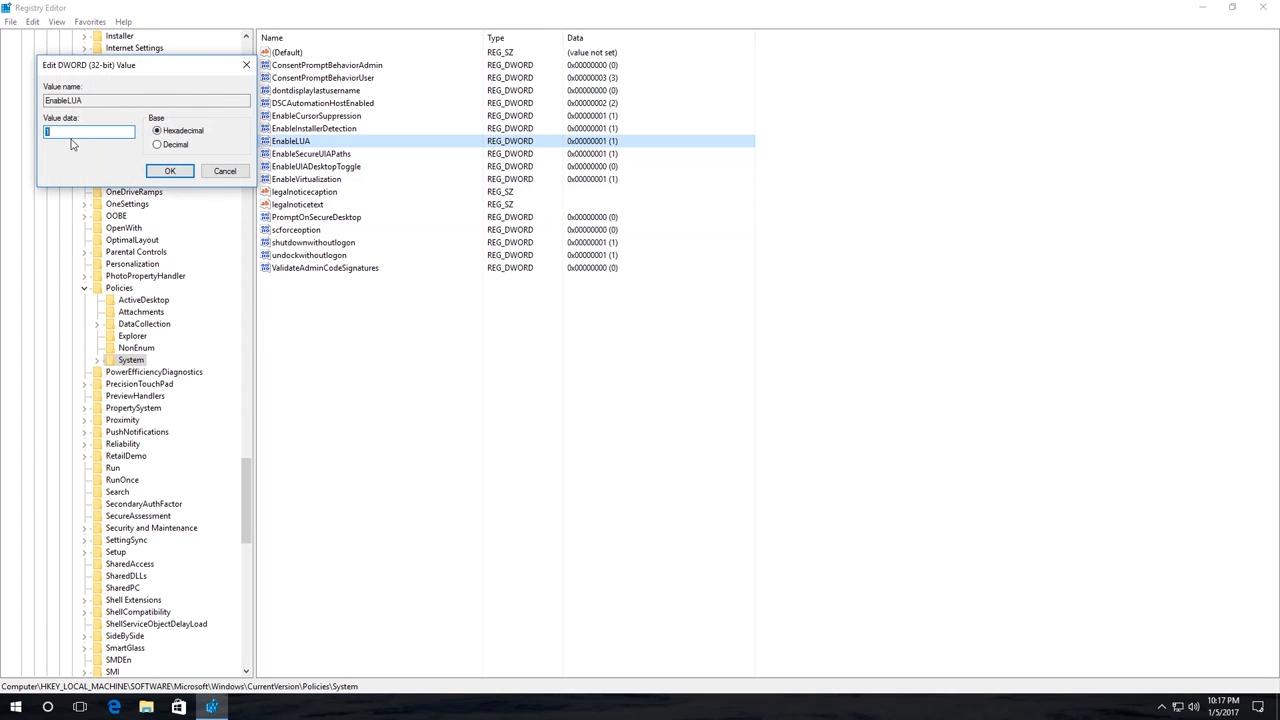